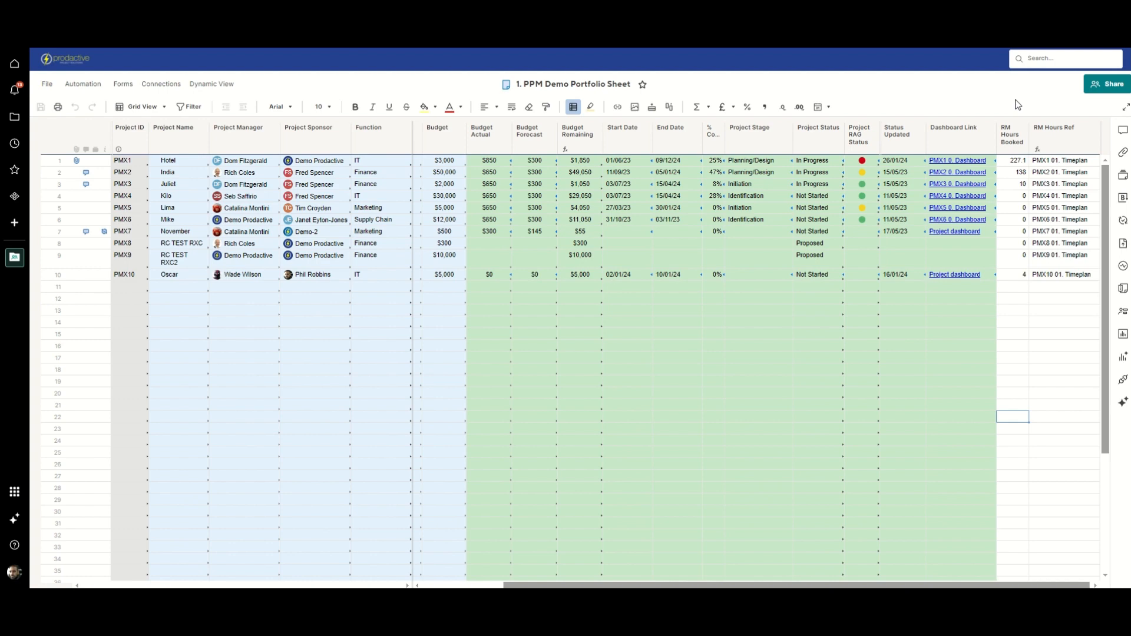
Step: Enter 6.0 hours on PMX10 for Tuesday and 8.0 hours on PMX1 for Wednesday
{"action": "left_click", "coordinate": [1063, 127]}
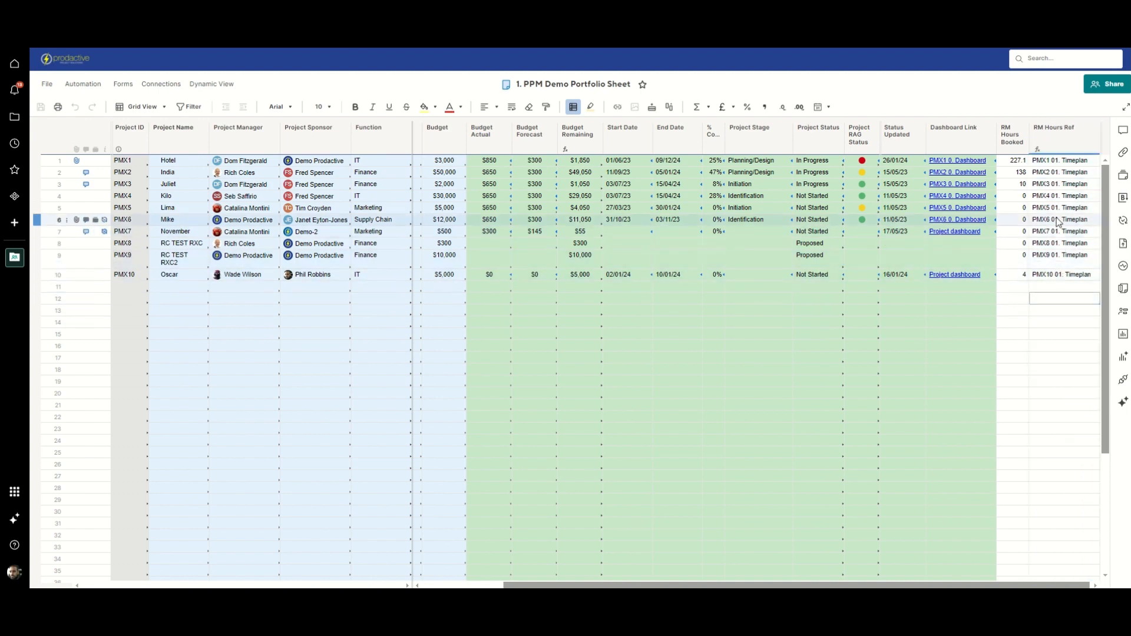
{"action": "left_click", "coordinate": [173, 127]}
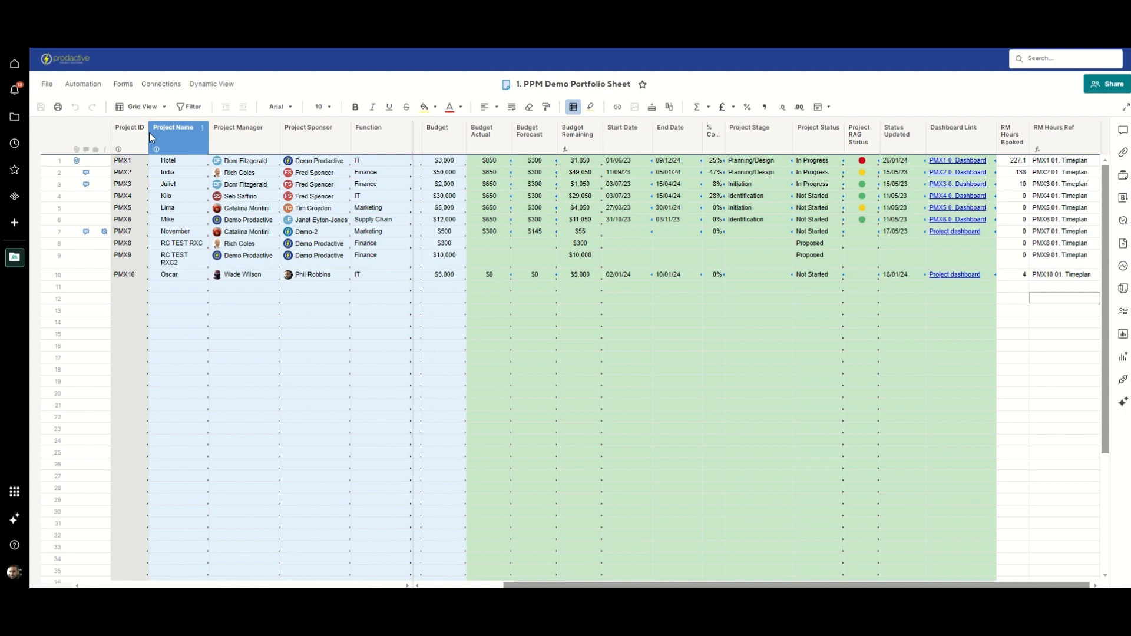
{"action": "left_click", "coordinate": [1064, 274]}
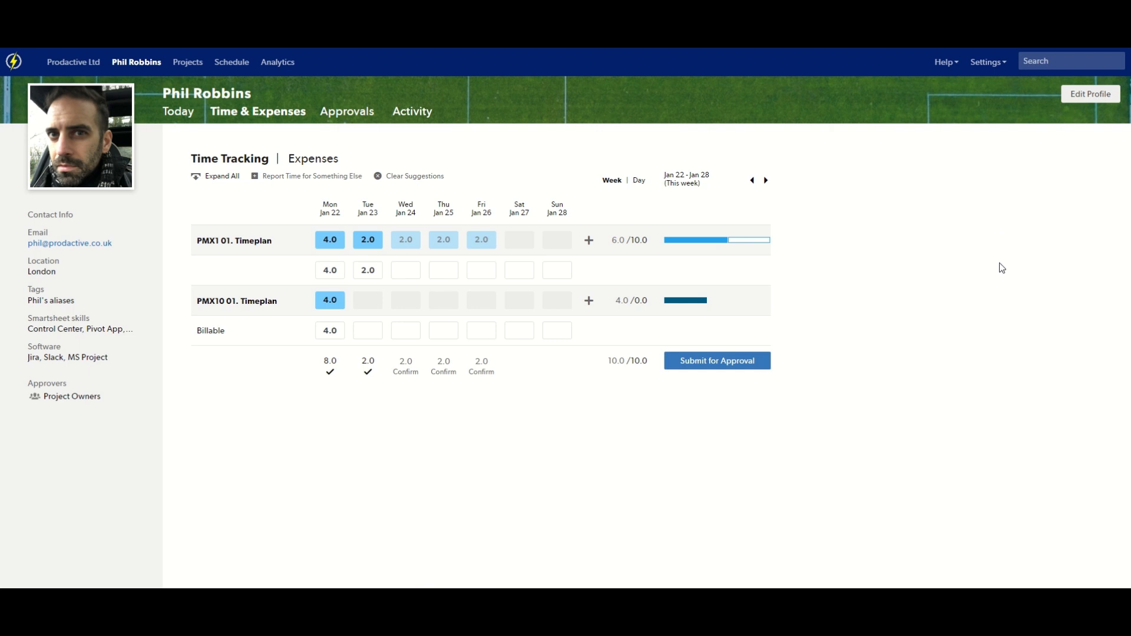
{"action": "mouse_move", "coordinate": [994, 265]}
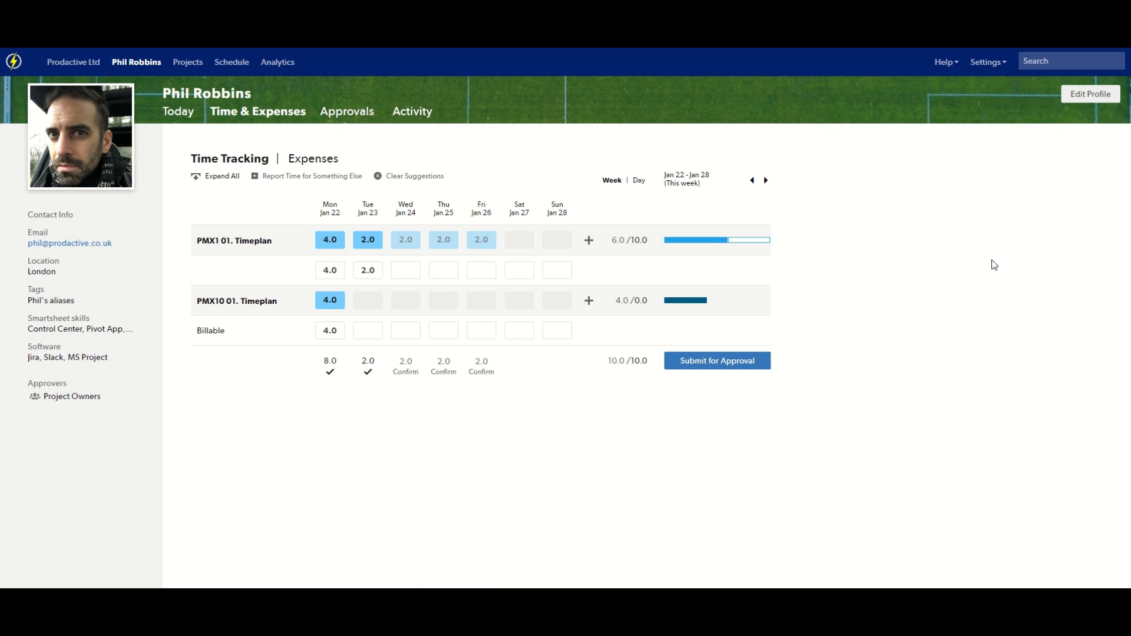
{"action": "mouse_move", "coordinate": [419, 165]}
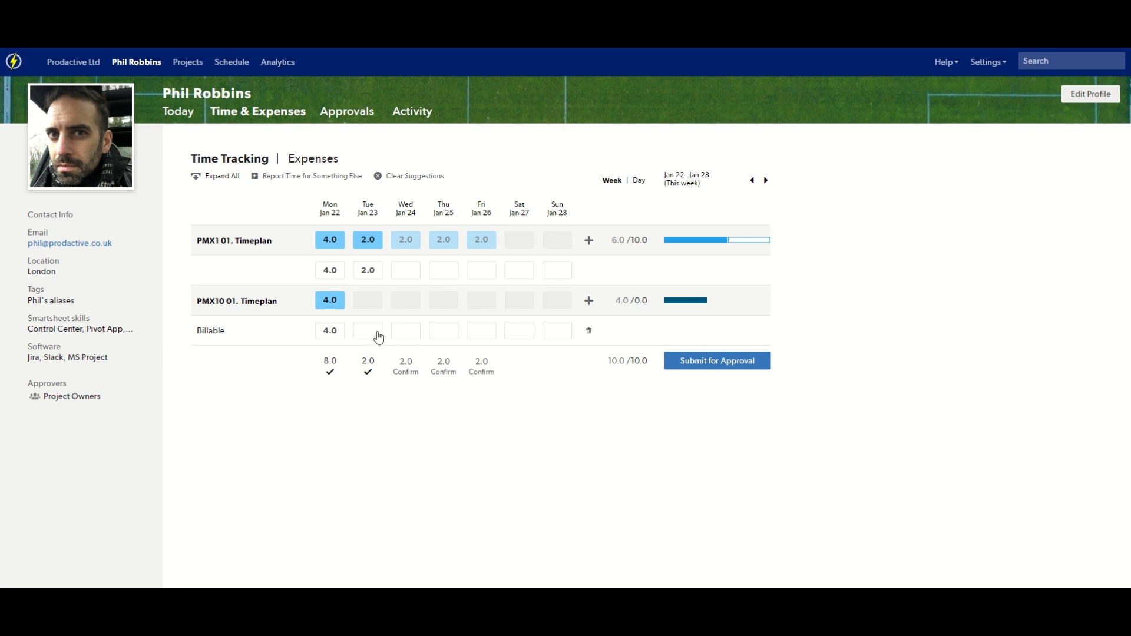
{"action": "left_click", "coordinate": [367, 331]}
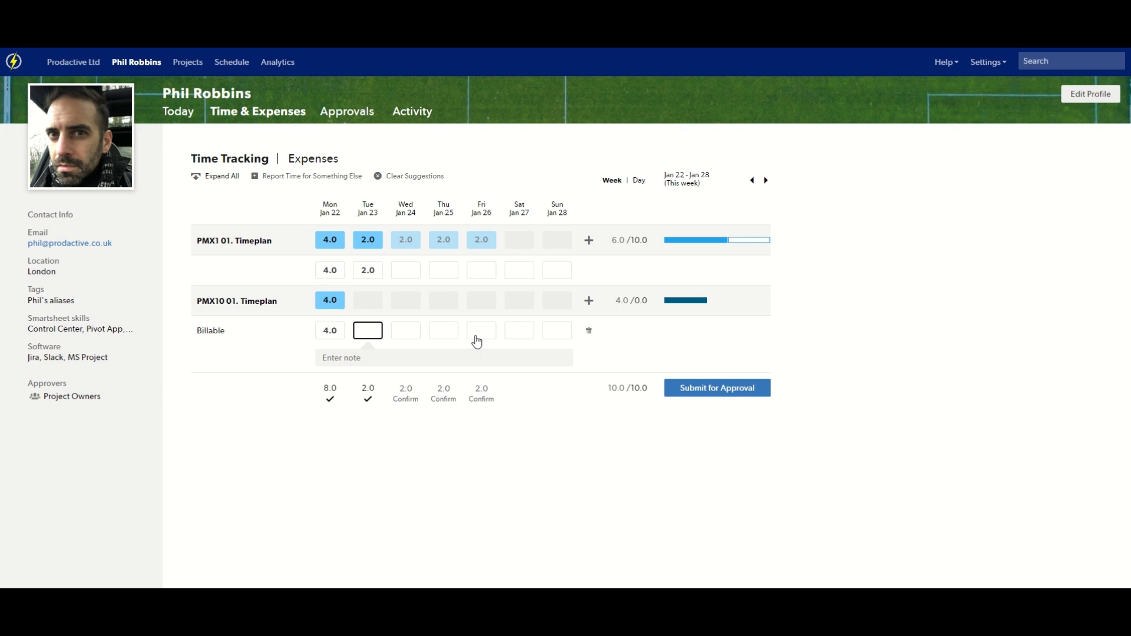
{"action": "left_click", "coordinate": [367, 330]}
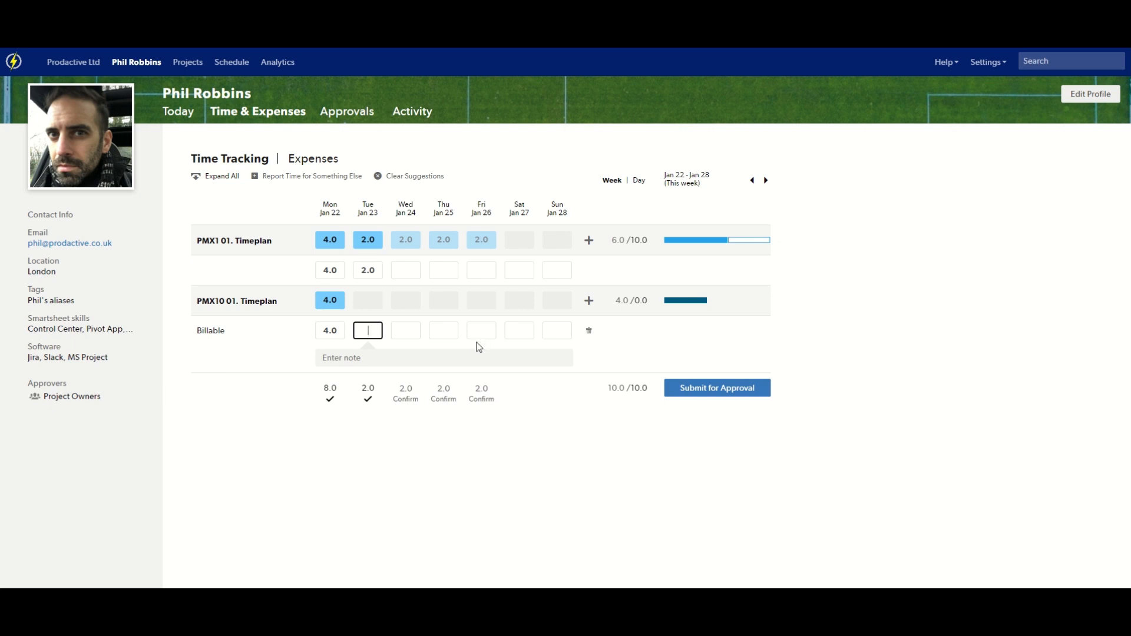
{"action": "type", "text": "6.0"}
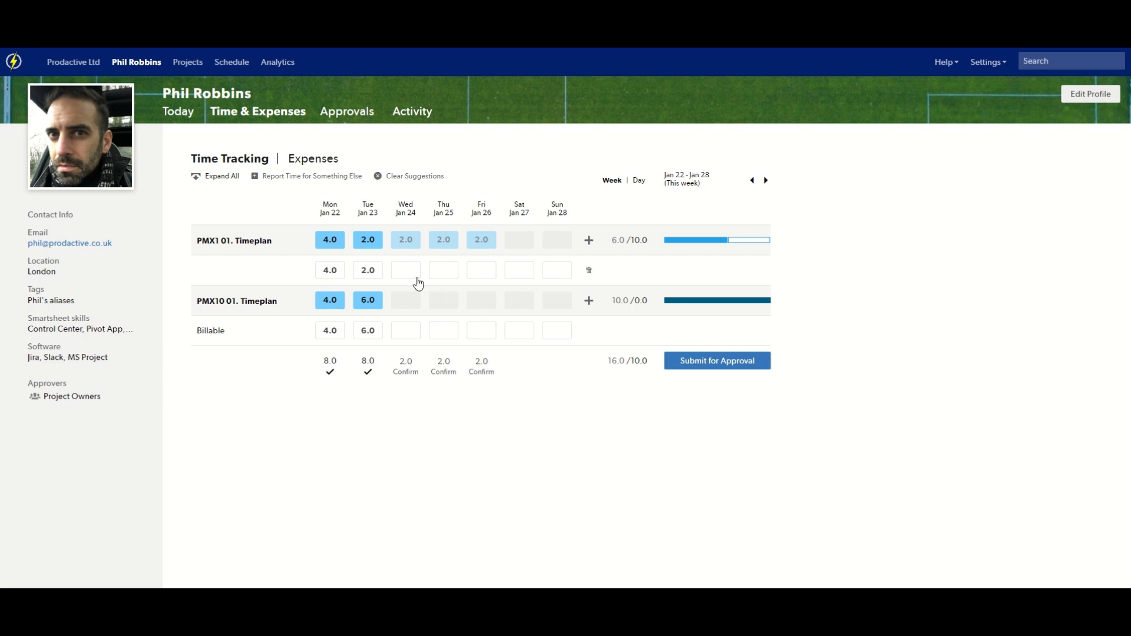
{"action": "left_click", "coordinate": [405, 270]}
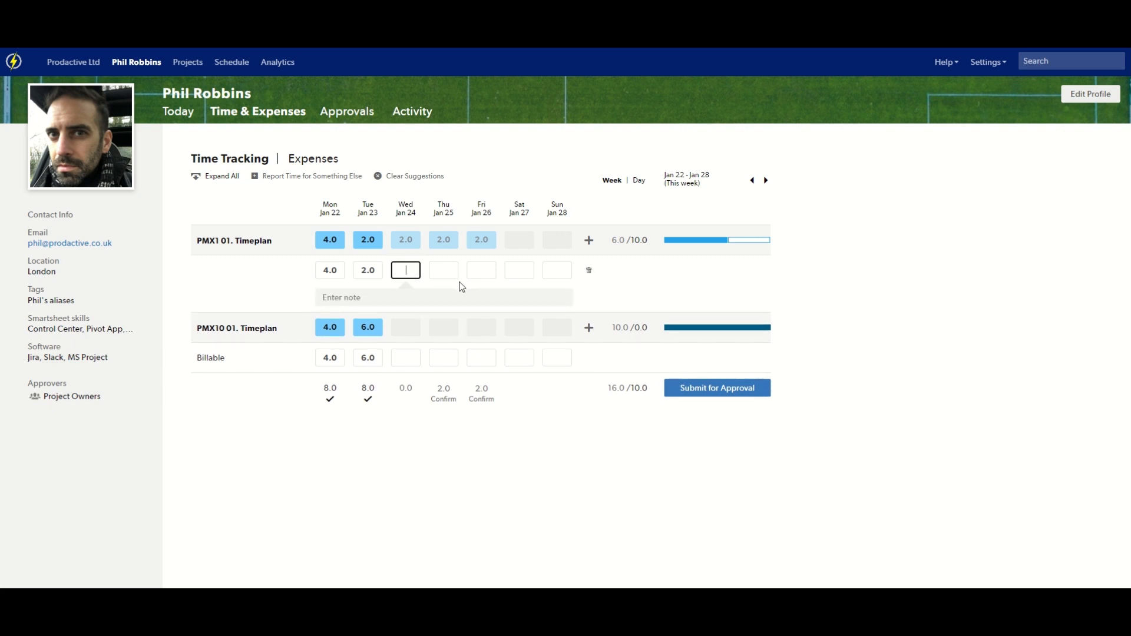
{"action": "type", "text": "8.0"}
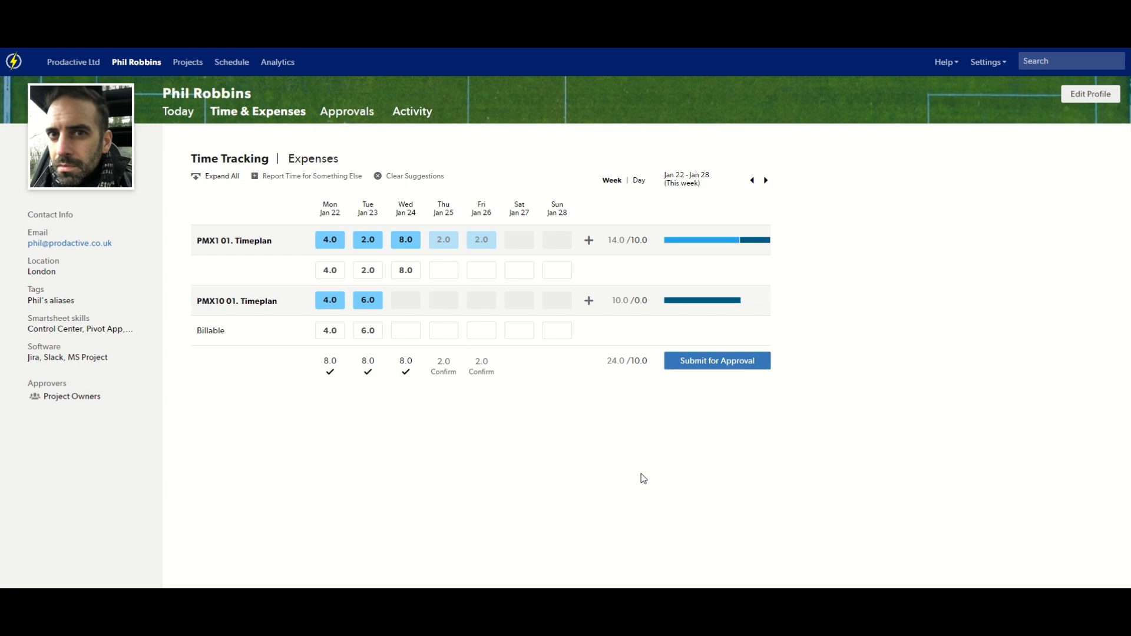
{"action": "mouse_move", "coordinate": [670, 435]}
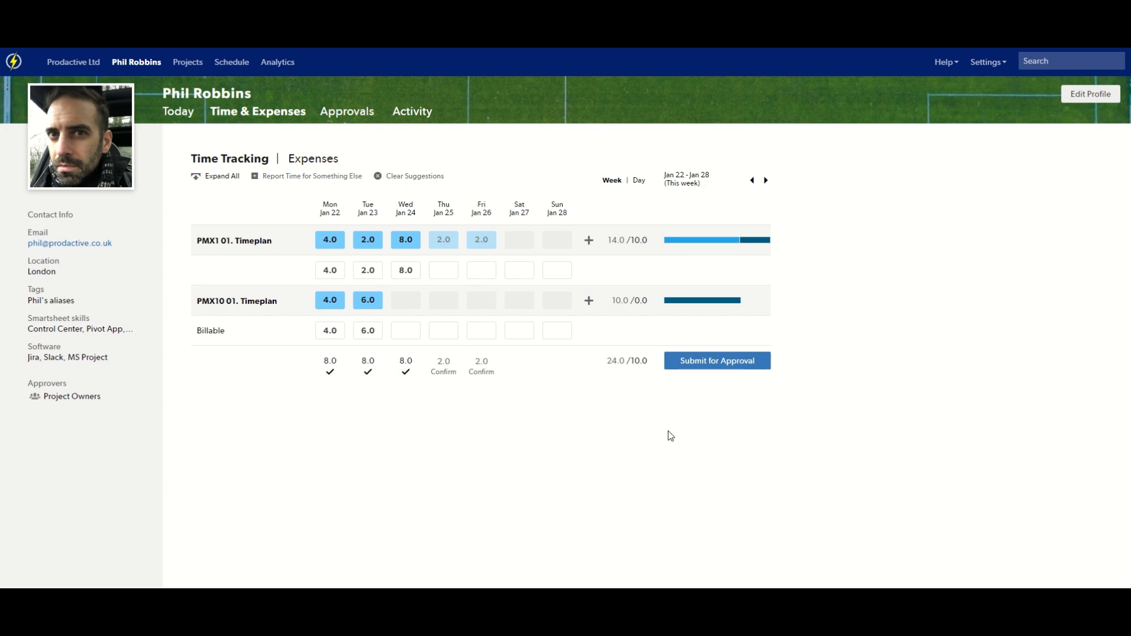
{"action": "mouse_move", "coordinate": [912, 398]}
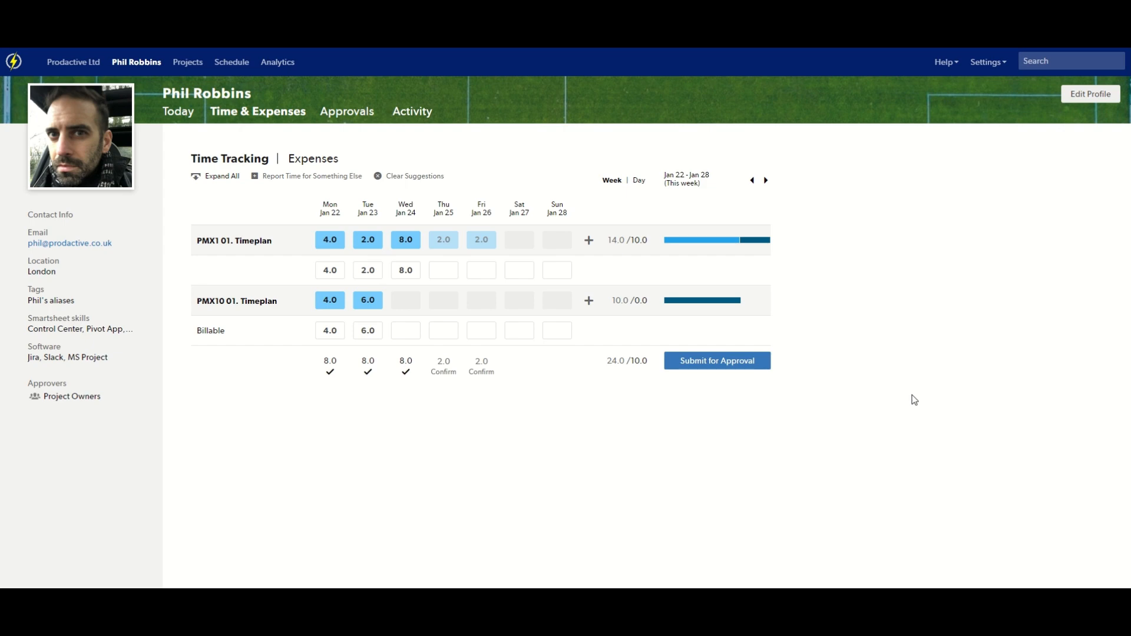
{"action": "mouse_move", "coordinate": [901, 337]}
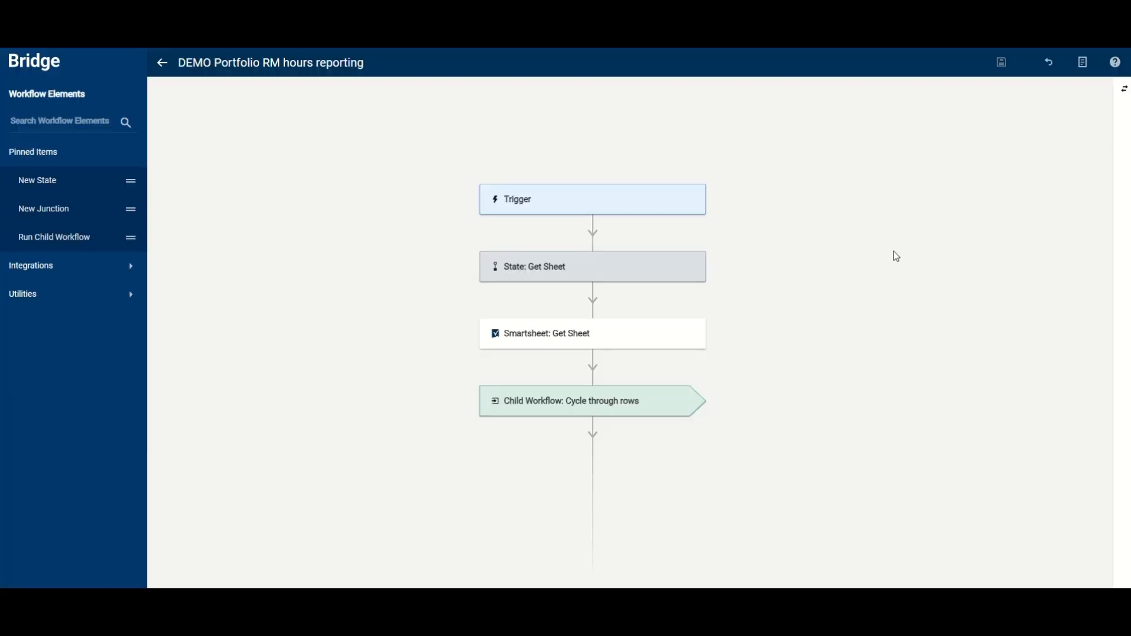
{"action": "mouse_move", "coordinate": [881, 214]}
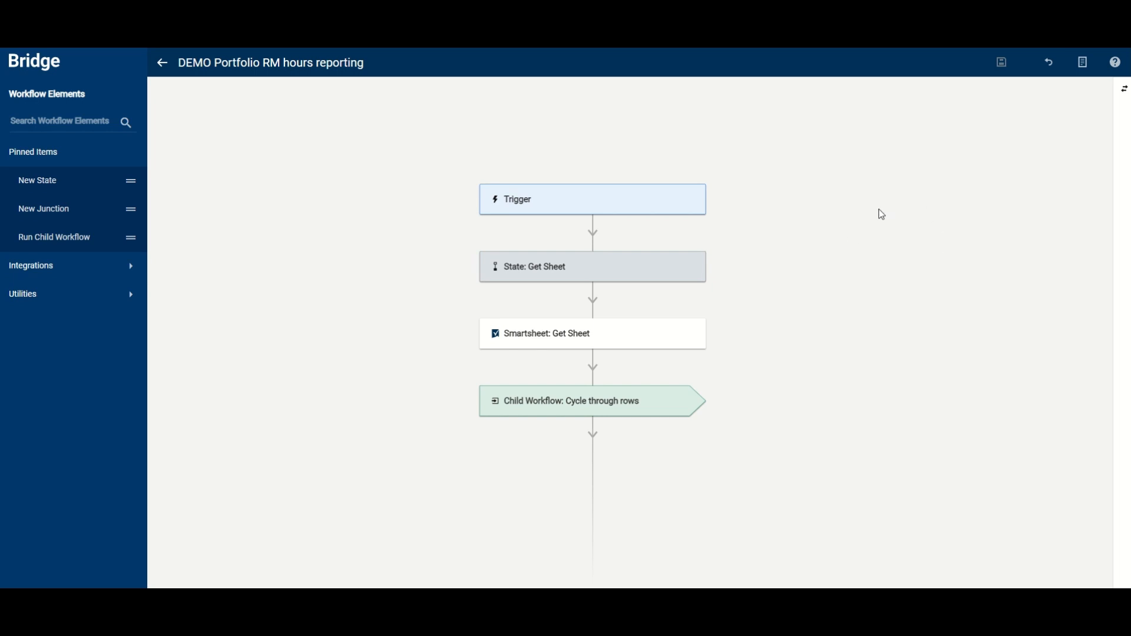
{"action": "mouse_move", "coordinate": [905, 247]}
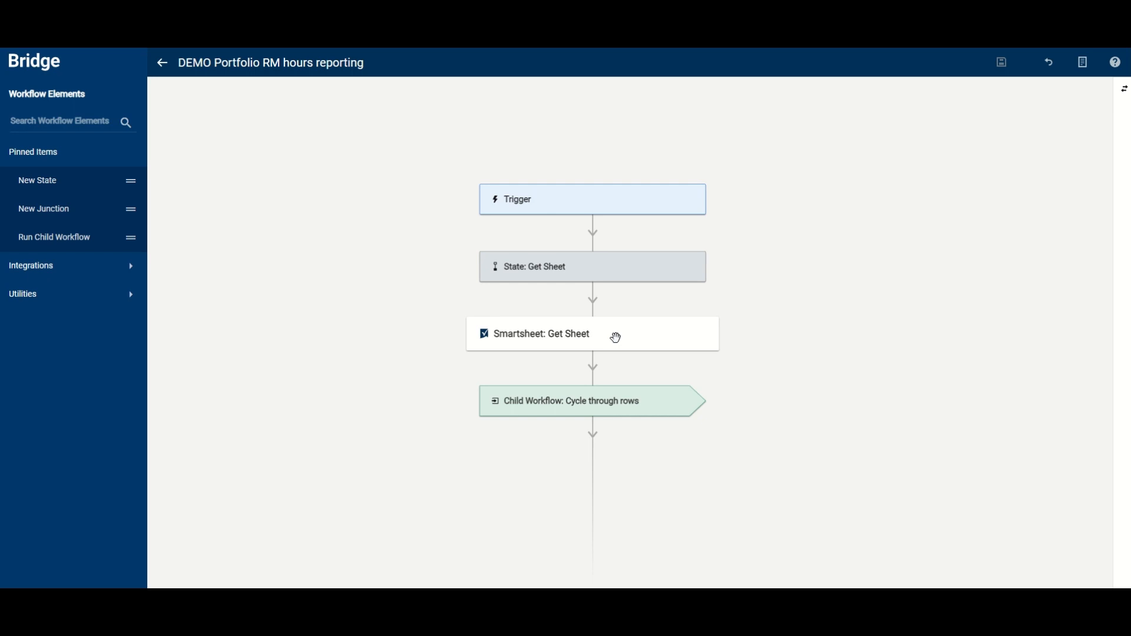
{"action": "mouse_move", "coordinate": [608, 339]}
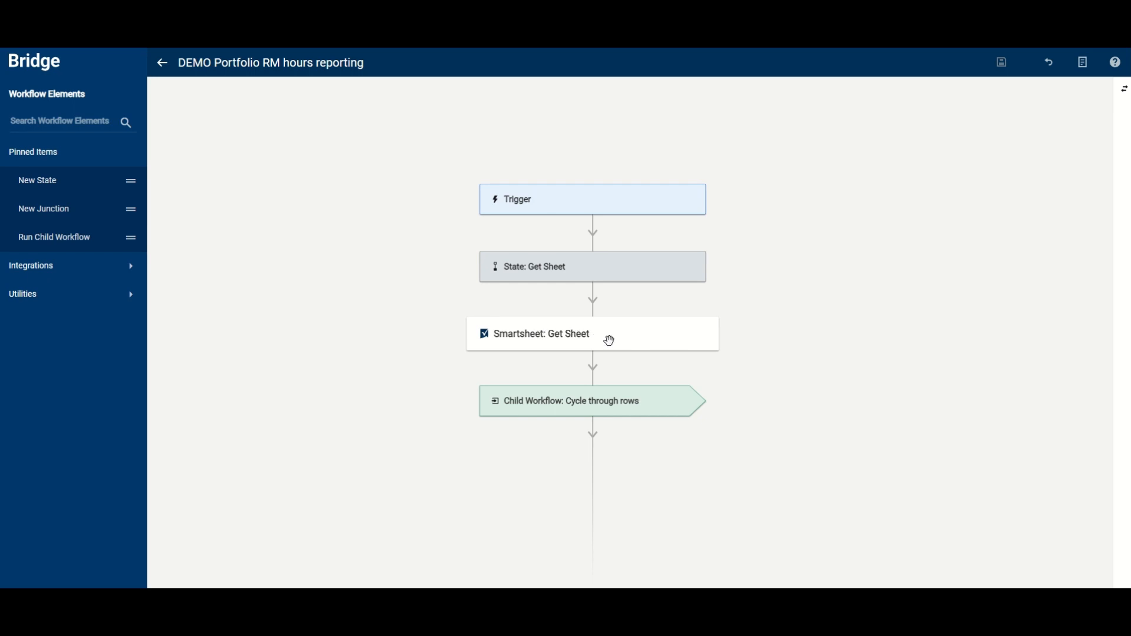
{"action": "mouse_move", "coordinate": [652, 345]}
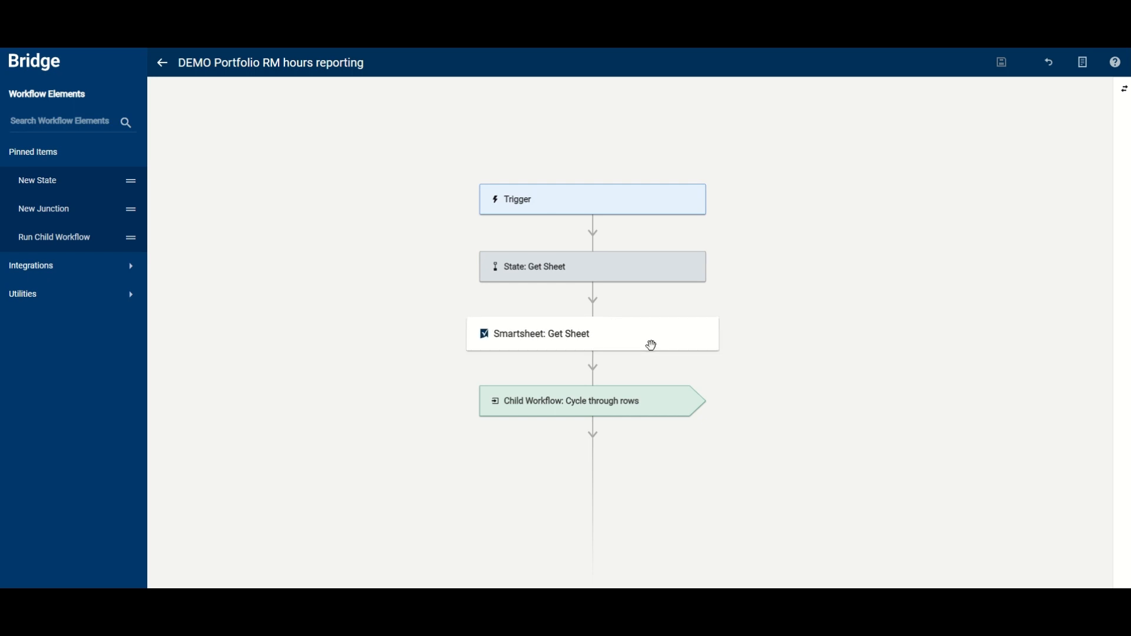
{"action": "mouse_move", "coordinate": [797, 380]}
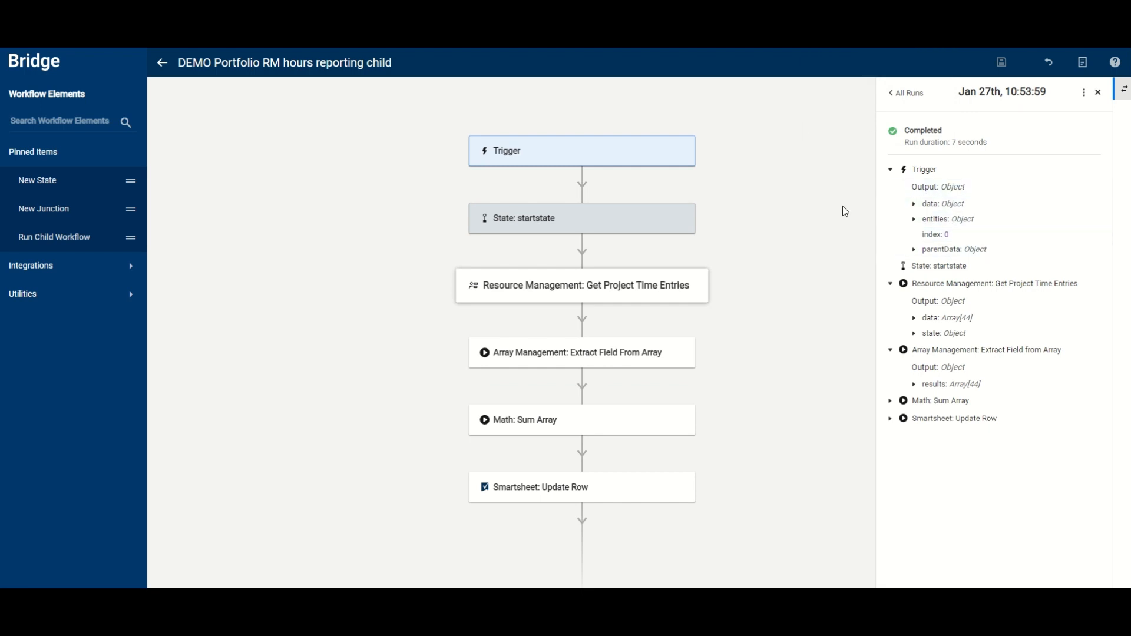
{"action": "mouse_move", "coordinate": [716, 288]}
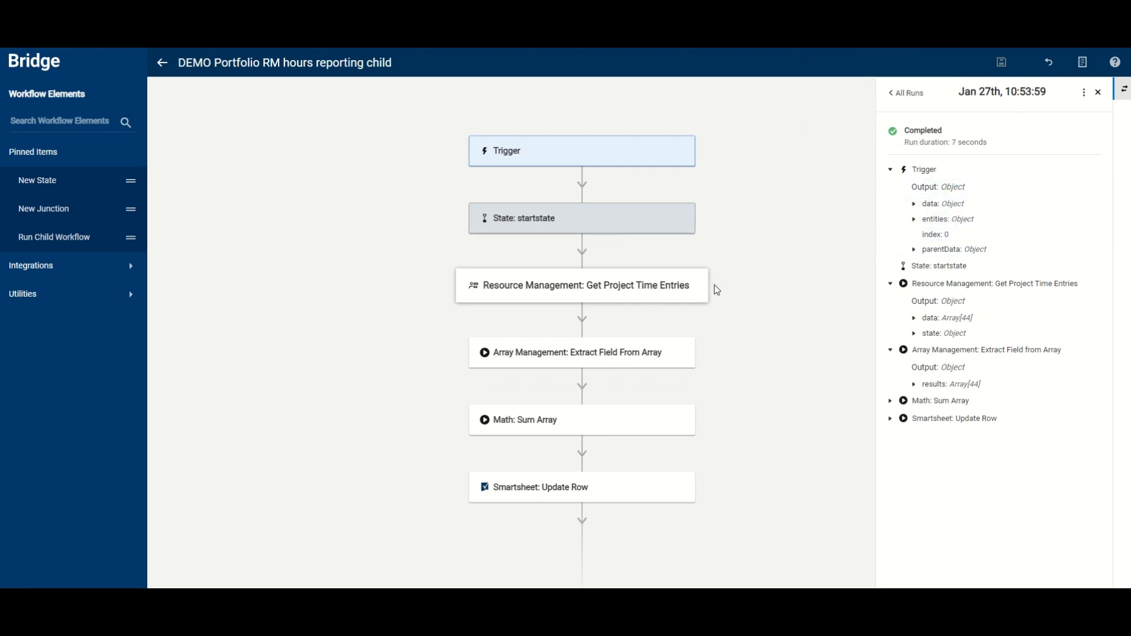
{"action": "mouse_move", "coordinate": [693, 277]}
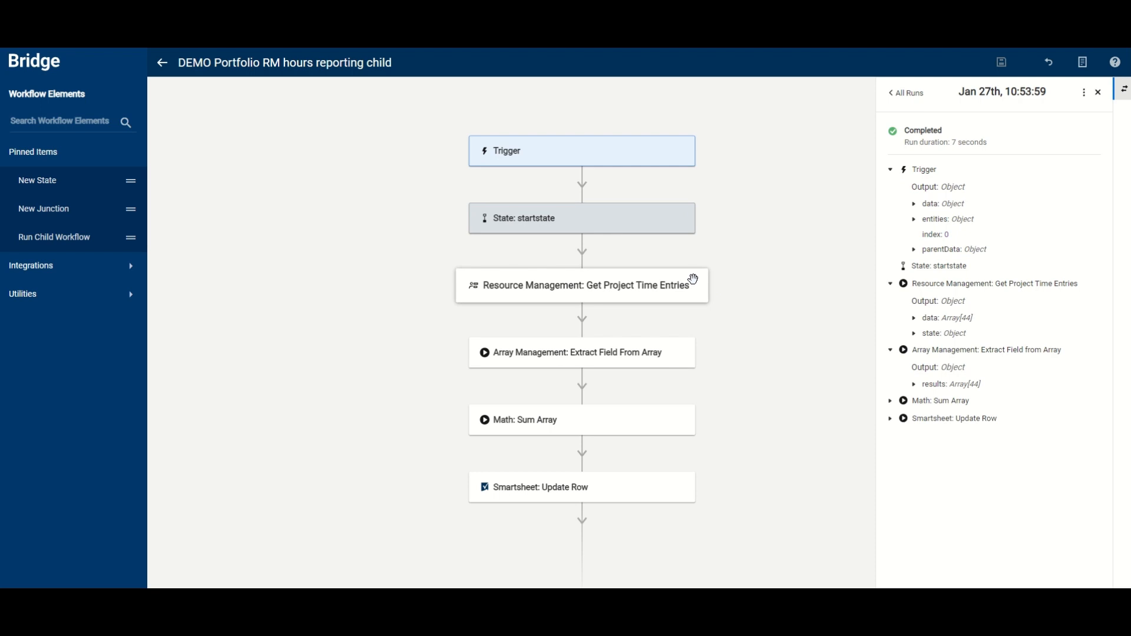
{"action": "mouse_move", "coordinate": [673, 286]}
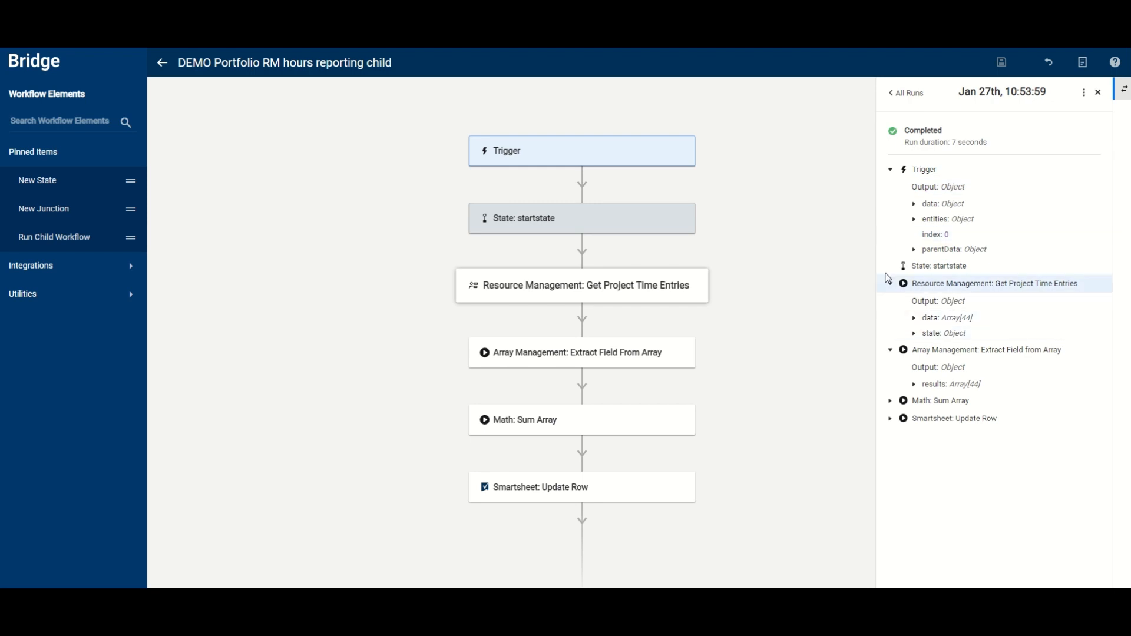
Step: Expand the trigger's row data and scroll through its cell values
{"action": "left_click", "coordinate": [914, 203]}
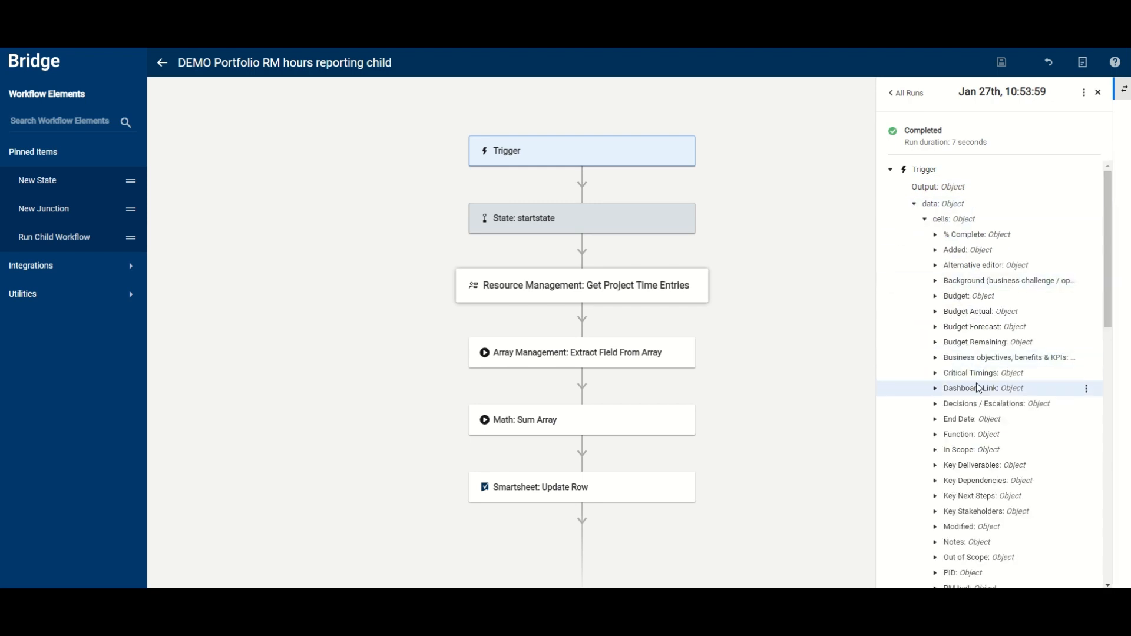
{"action": "scroll", "scroll_direction": "down", "scroll_amount": 3}
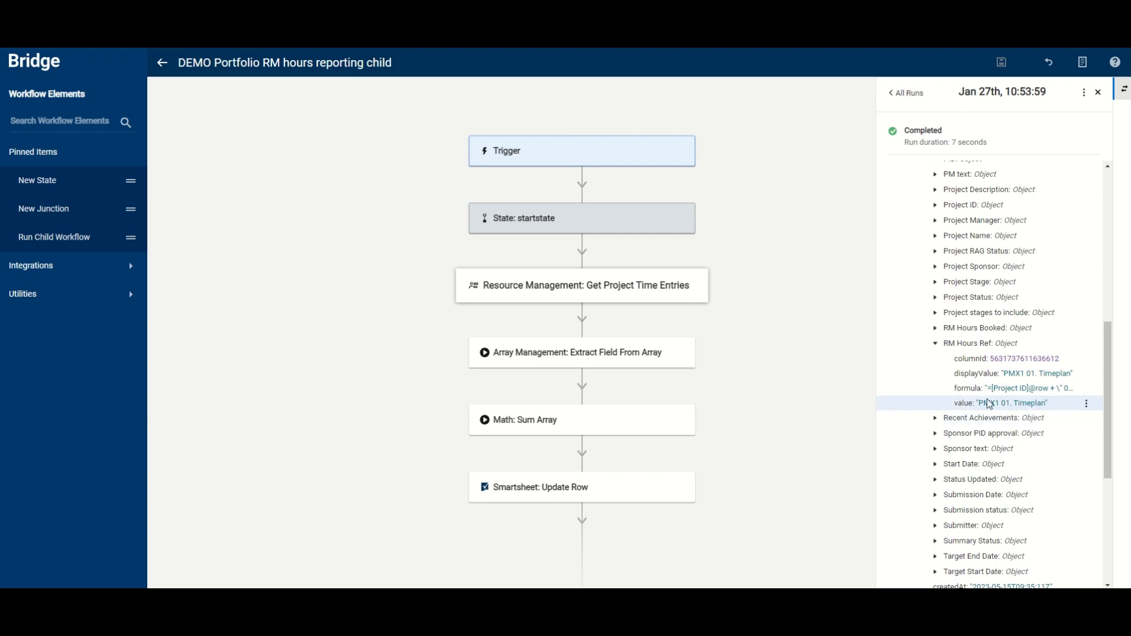
{"action": "mouse_move", "coordinate": [1050, 411]}
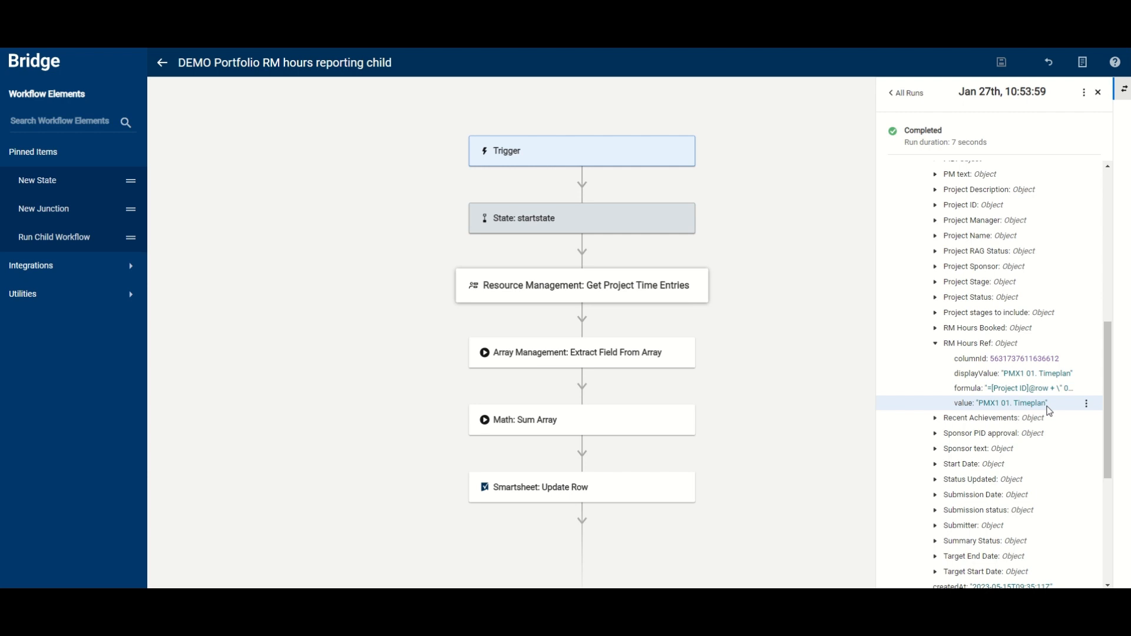
{"action": "scroll", "scroll_direction": "down", "scroll_amount": 3}
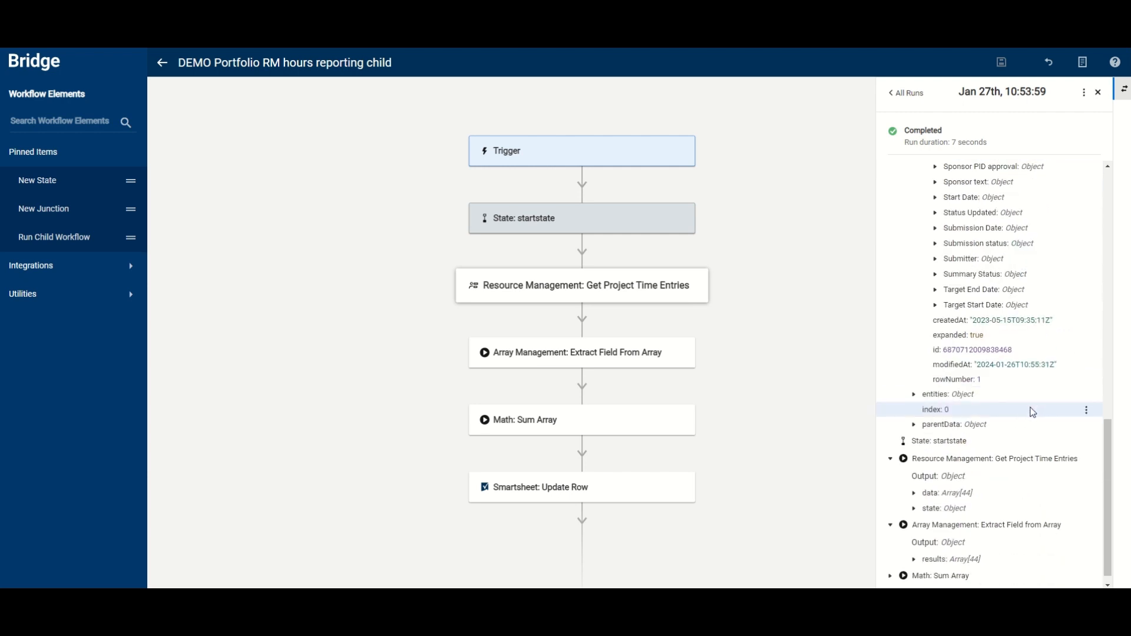
{"action": "scroll", "scroll_direction": "down", "scroll_amount": 3}
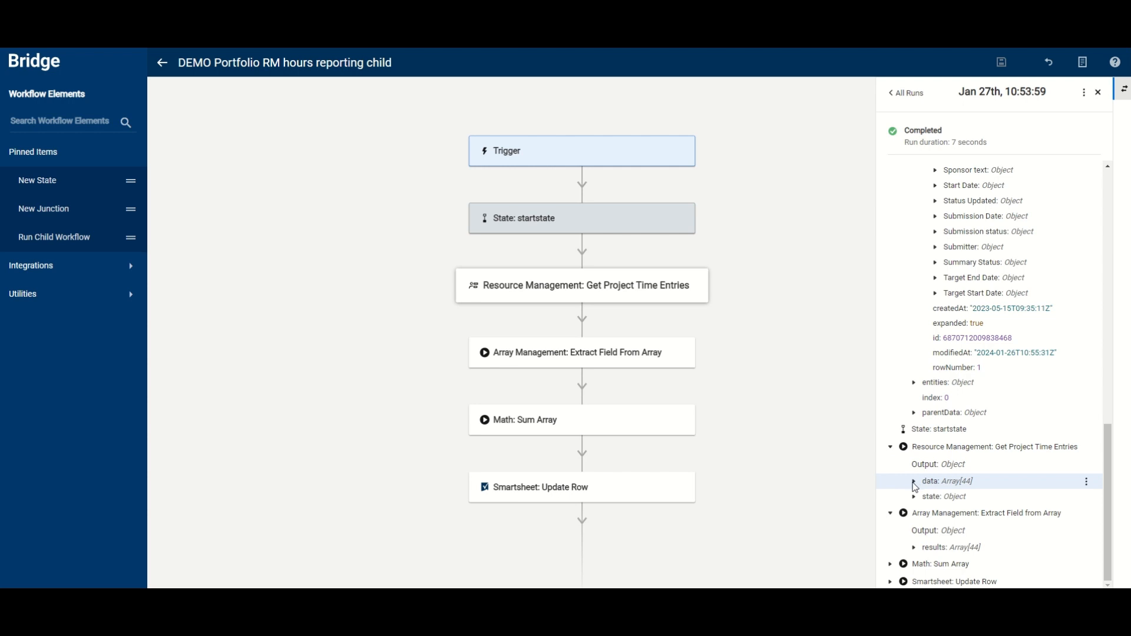
Step: Inspect the retrieved time entries and the 44 extracted hours values, then close the run
{"action": "left_click", "coordinate": [914, 481]}
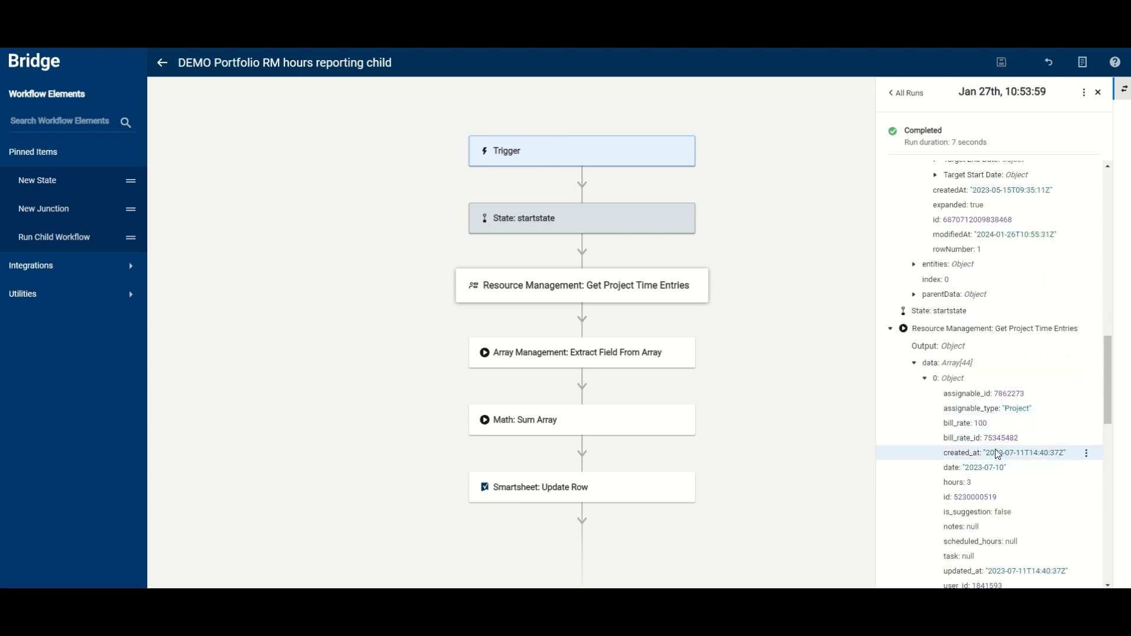
{"action": "scroll", "scroll_direction": "down", "scroll_amount": 3}
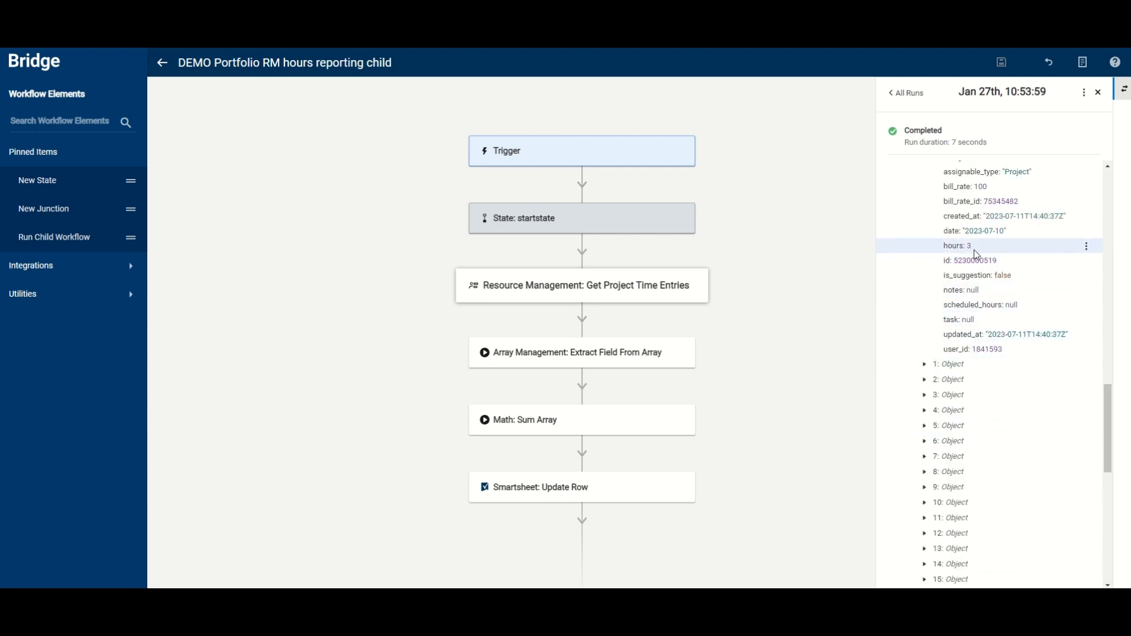
{"action": "scroll", "scroll_direction": "down", "scroll_amount": 3}
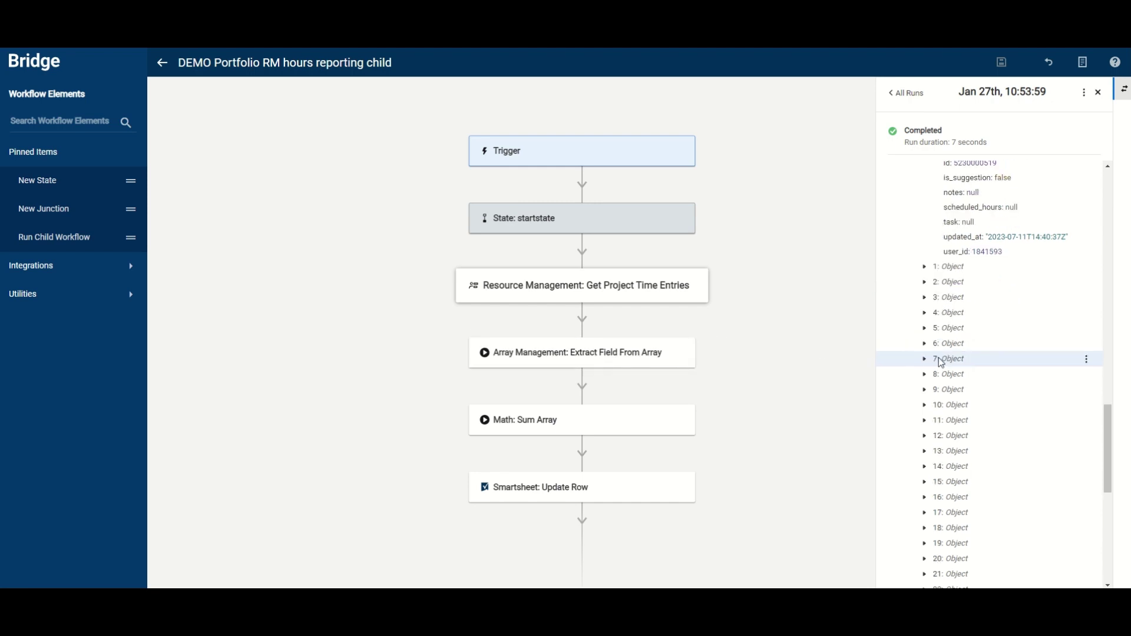
{"action": "scroll", "scroll_direction": "down", "scroll_amount": 3}
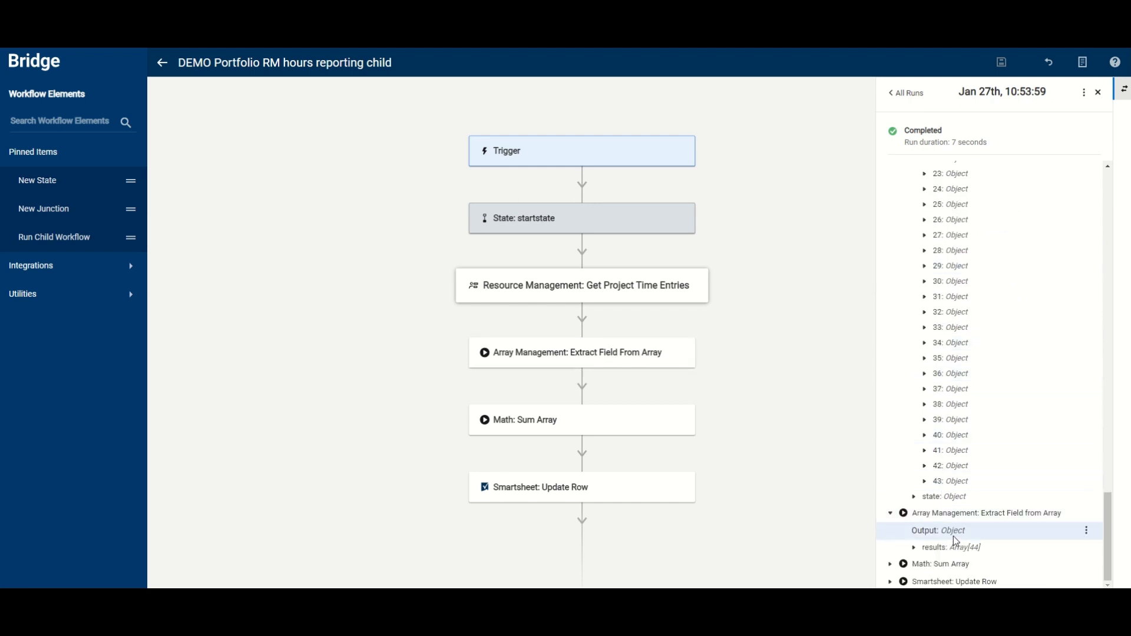
{"action": "left_click", "coordinate": [915, 547]}
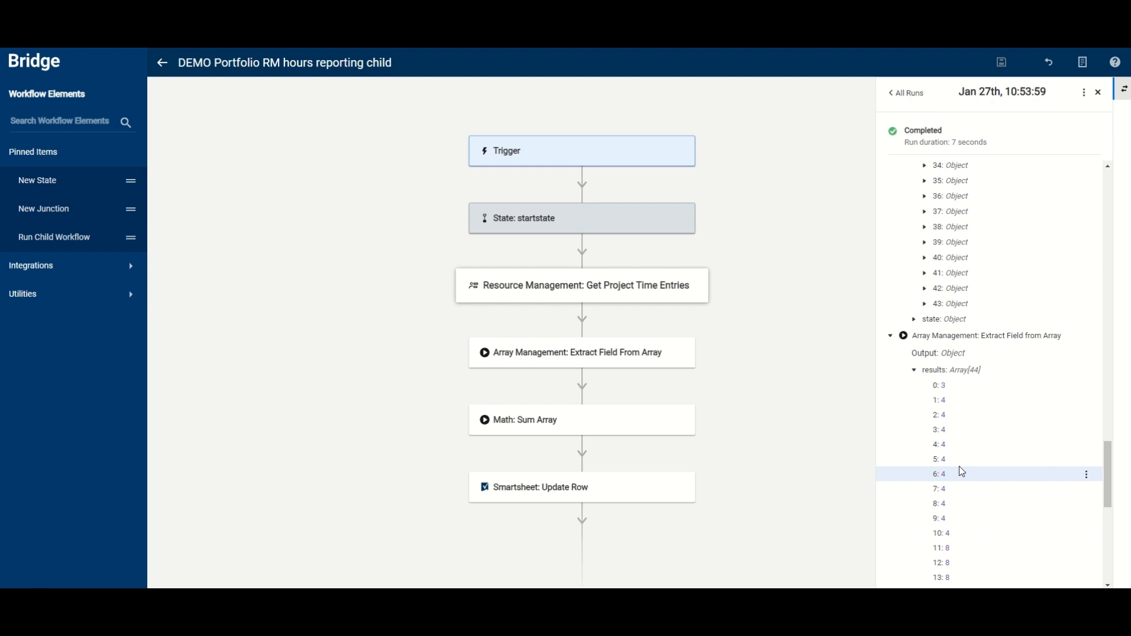
{"action": "scroll", "scroll_direction": "down", "scroll_amount": 3}
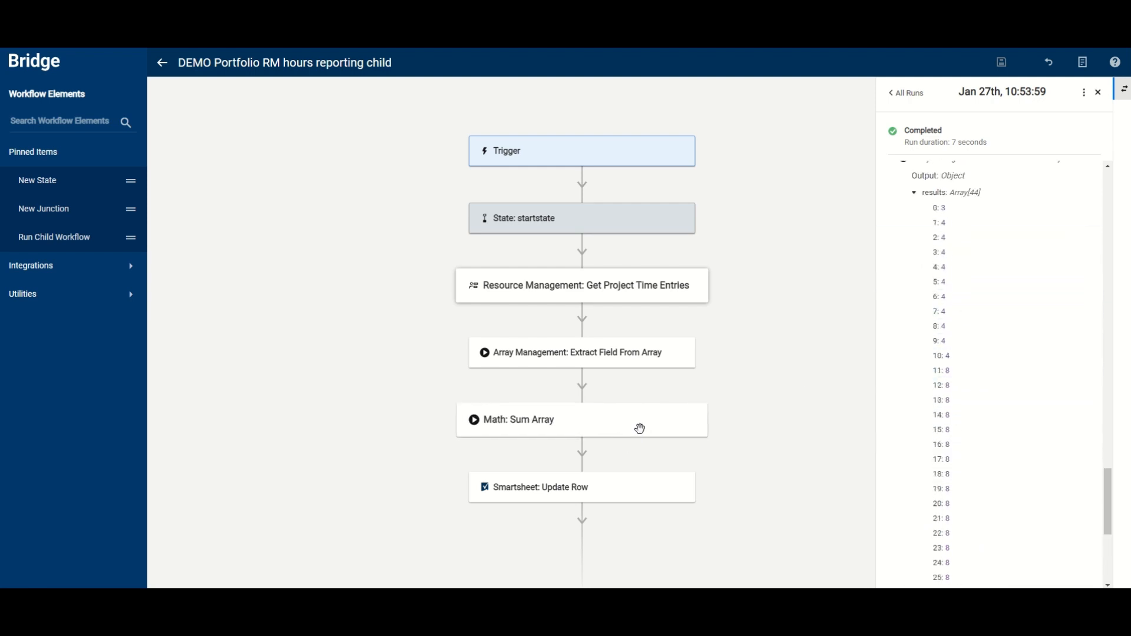
{"action": "mouse_move", "coordinate": [602, 496]}
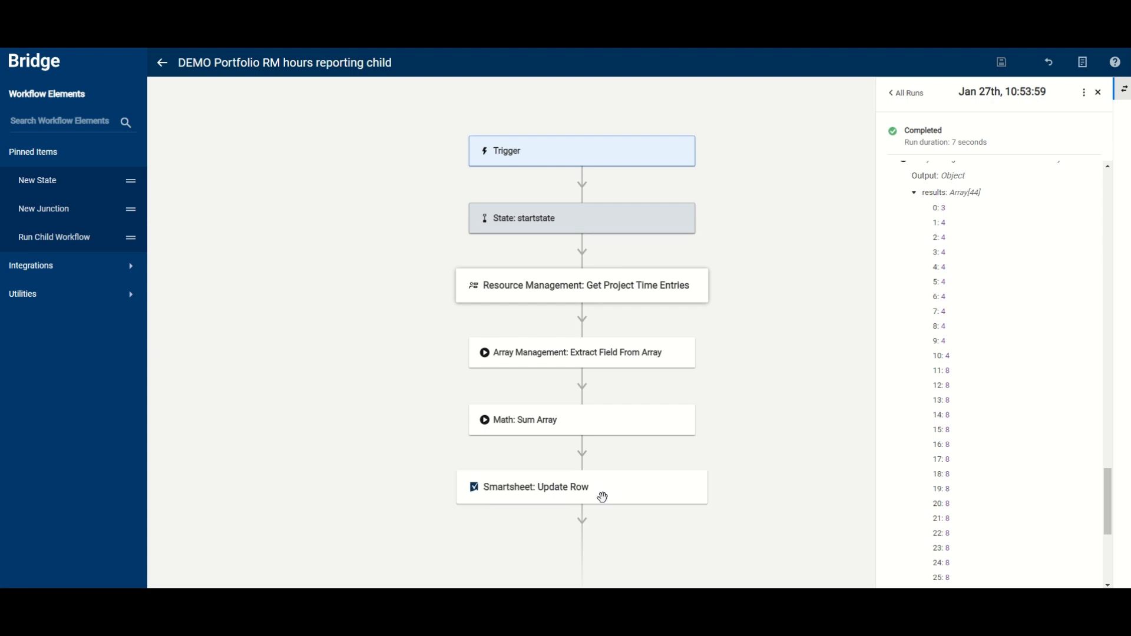
{"action": "mouse_move", "coordinate": [841, 451]}
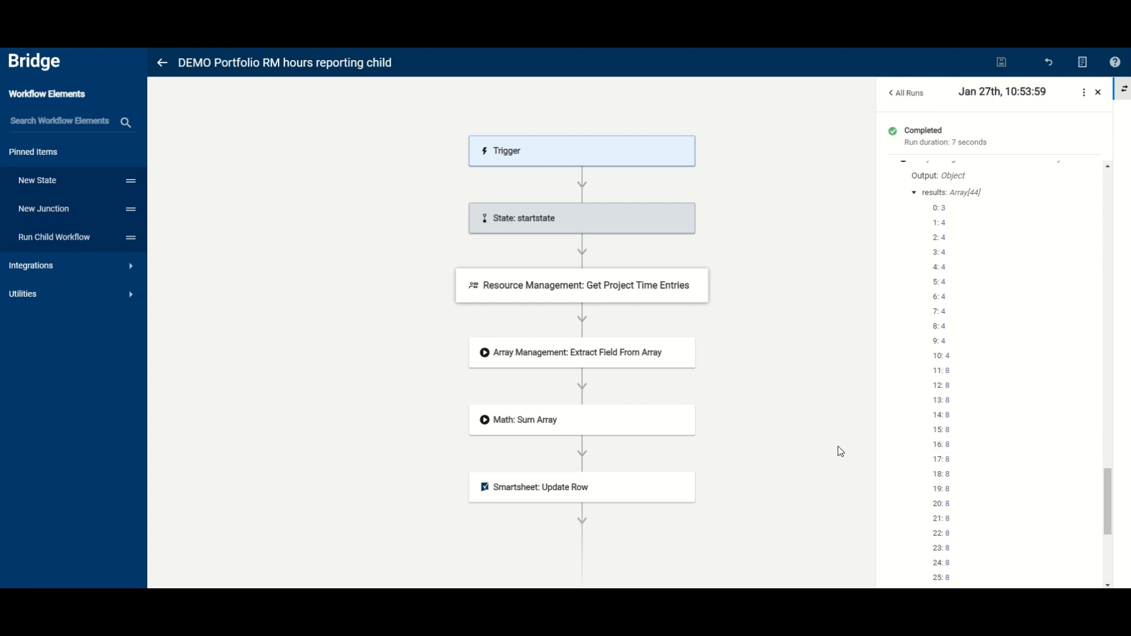
{"action": "left_click", "coordinate": [1099, 92]}
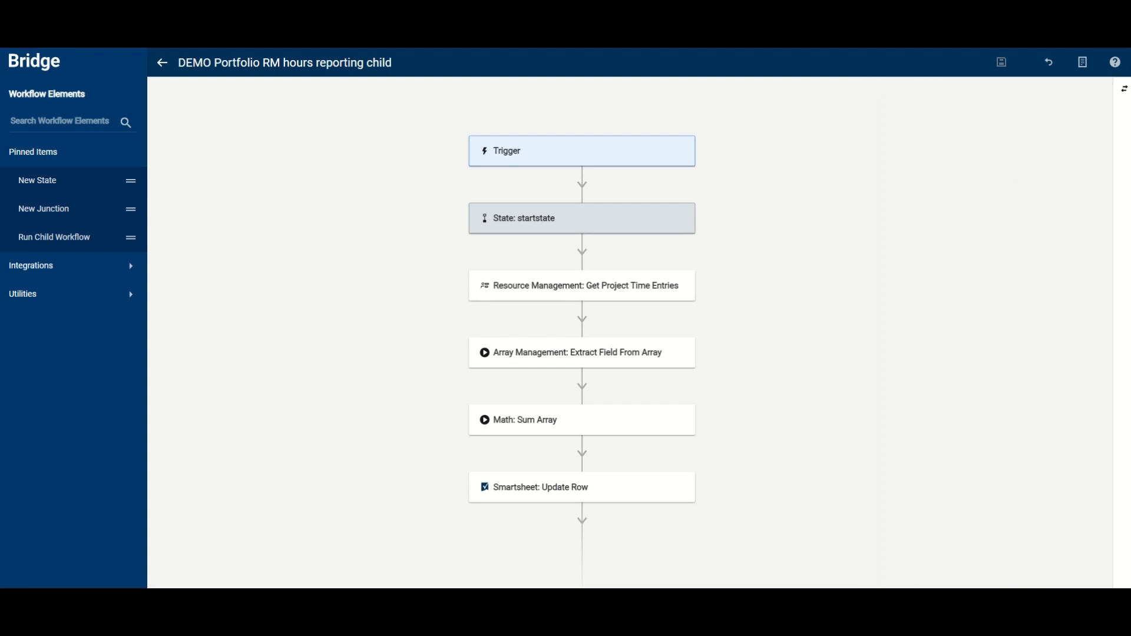
Step: Run the parent RM hours reporting workflow and refresh until the new Waiting run shows
{"action": "left_click", "coordinate": [162, 62]}
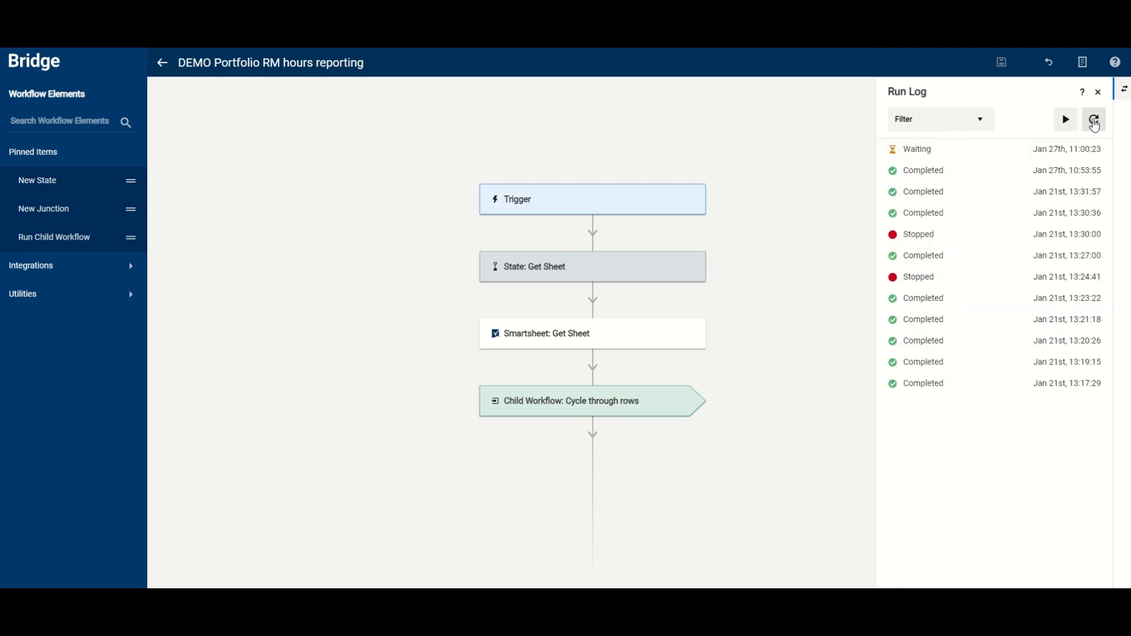
{"action": "left_click", "coordinate": [1094, 119]}
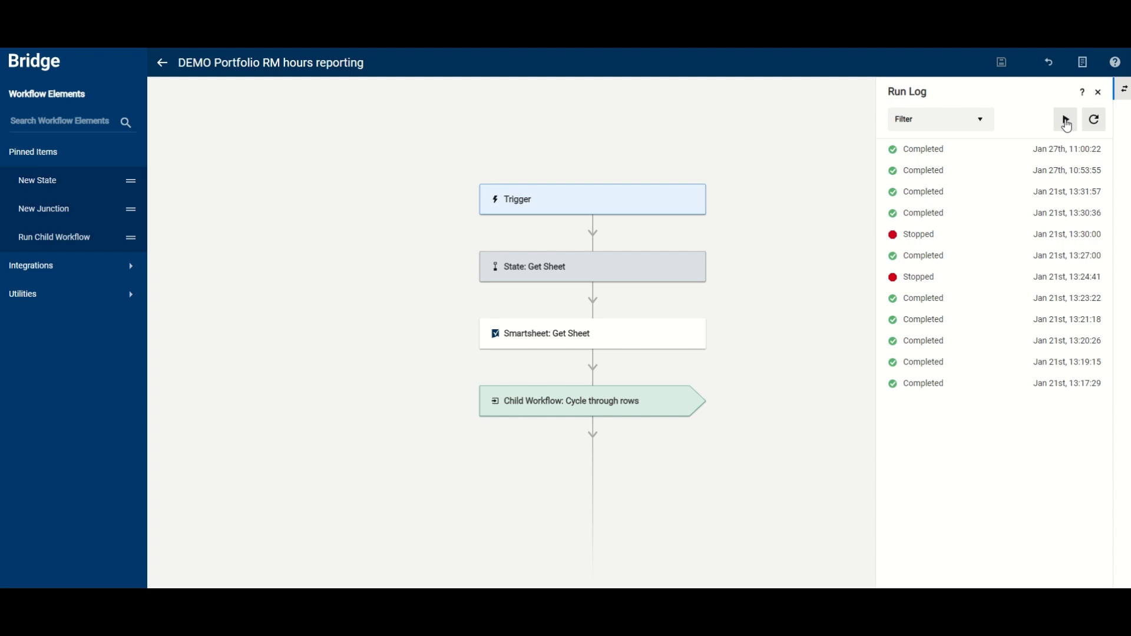
{"action": "left_click", "coordinate": [1065, 120]}
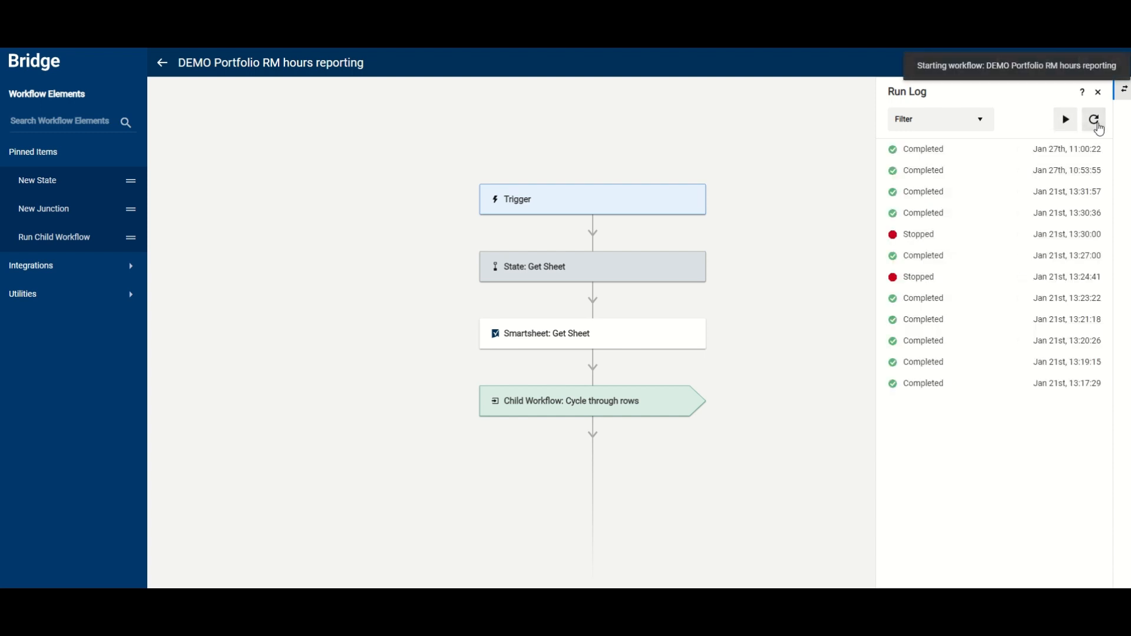
{"action": "left_click", "coordinate": [1094, 119]}
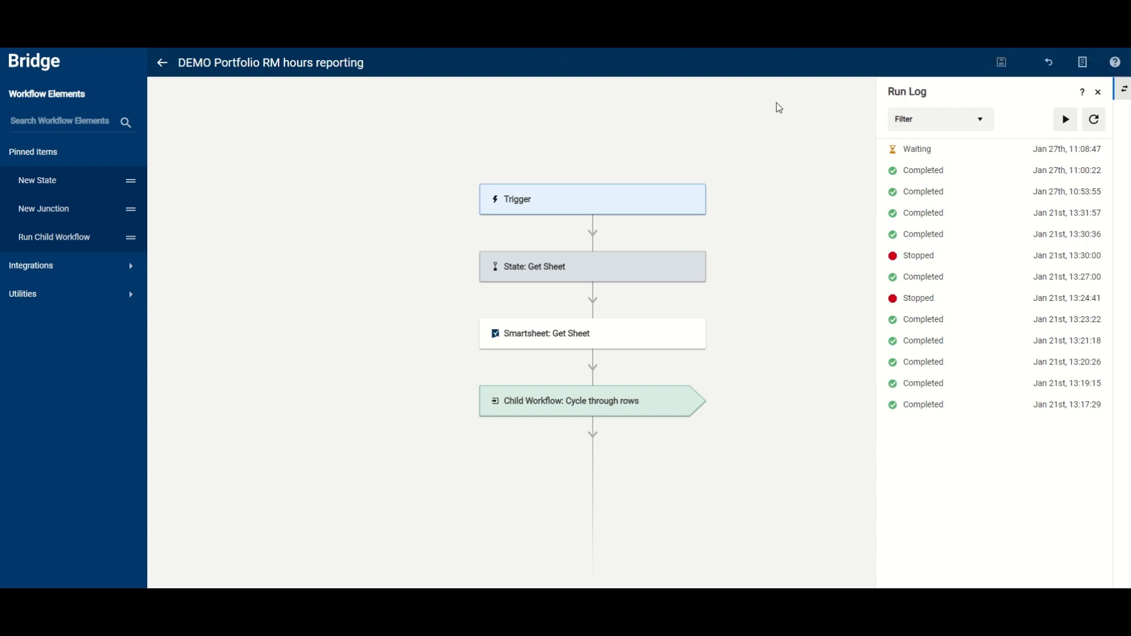
{"action": "mouse_move", "coordinate": [598, 78]}
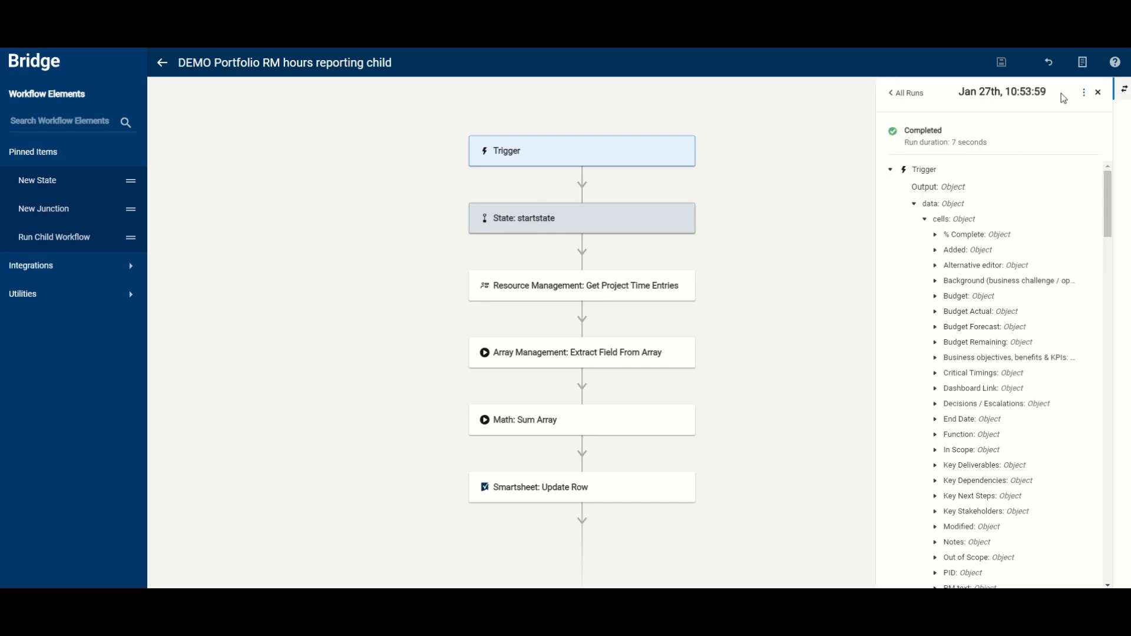
Step: Return to All Runs and refresh the child workflow's log to list new completed runs
{"action": "left_click", "coordinate": [905, 93]}
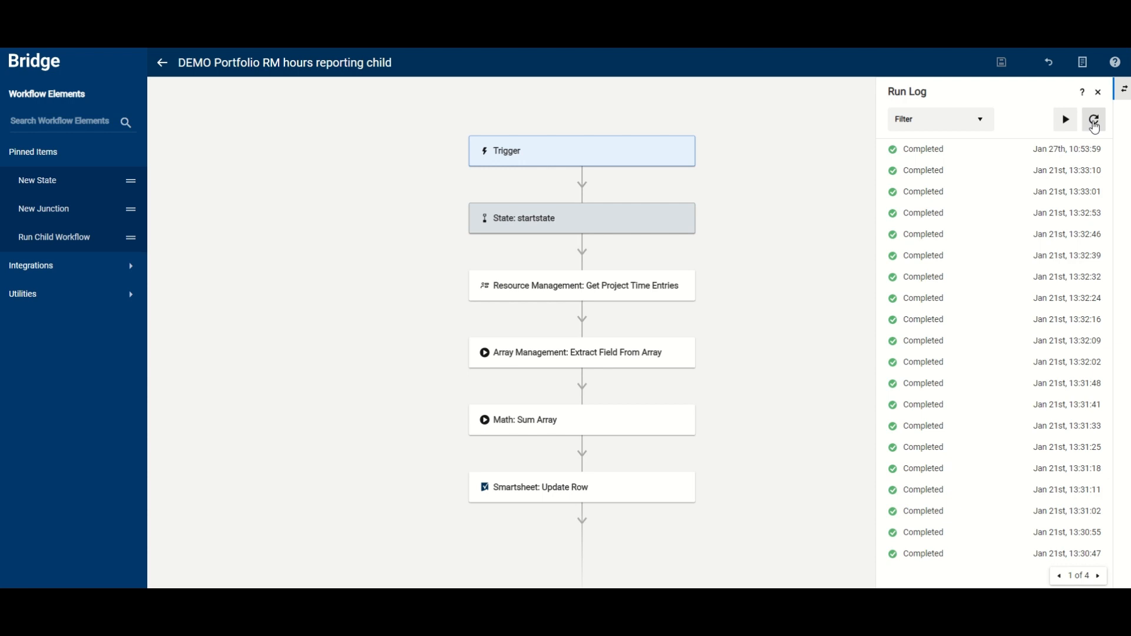
{"action": "left_click", "coordinate": [1092, 119]}
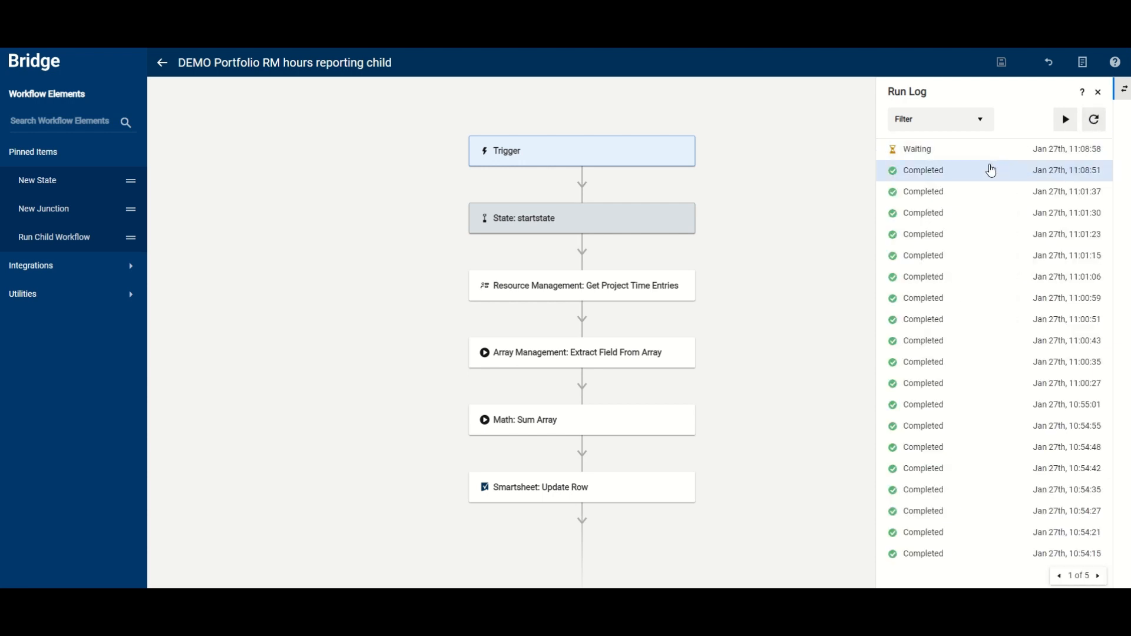
{"action": "left_click", "coordinate": [1094, 119]}
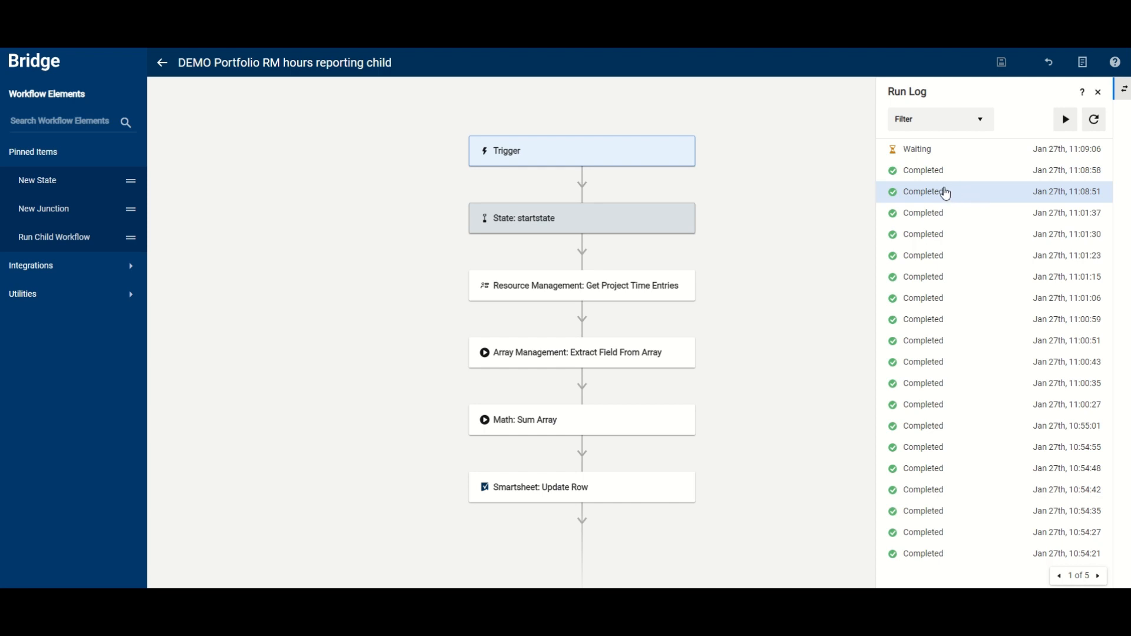
{"action": "left_click", "coordinate": [1098, 93]}
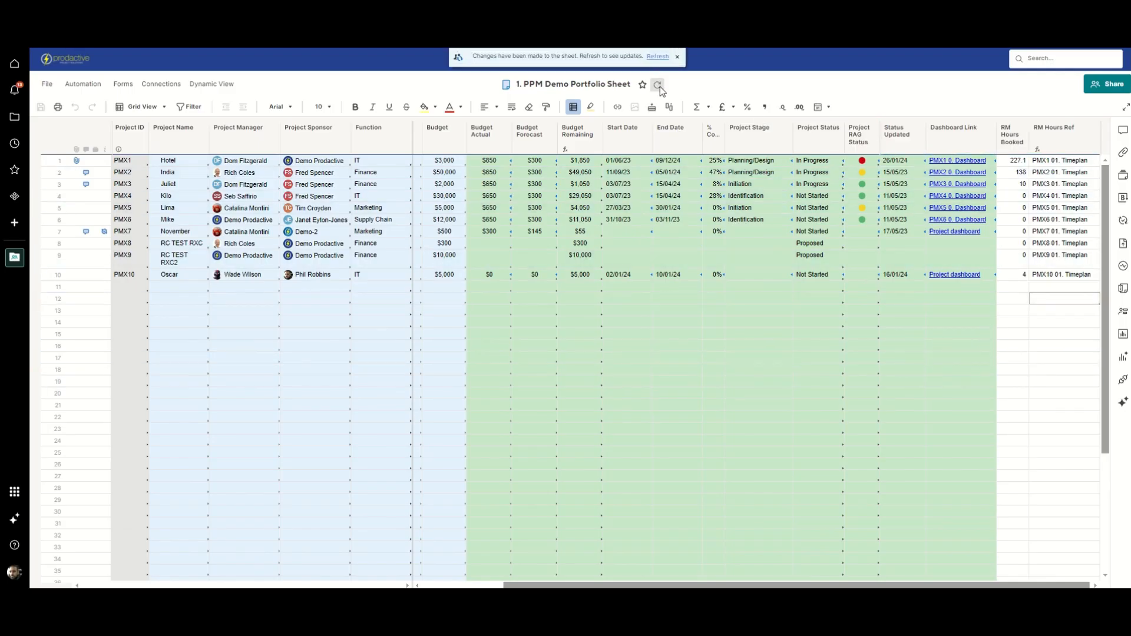
Step: Reload the portfolio sheet from the 'Changes have been made' banner
{"action": "left_click", "coordinate": [658, 85]}
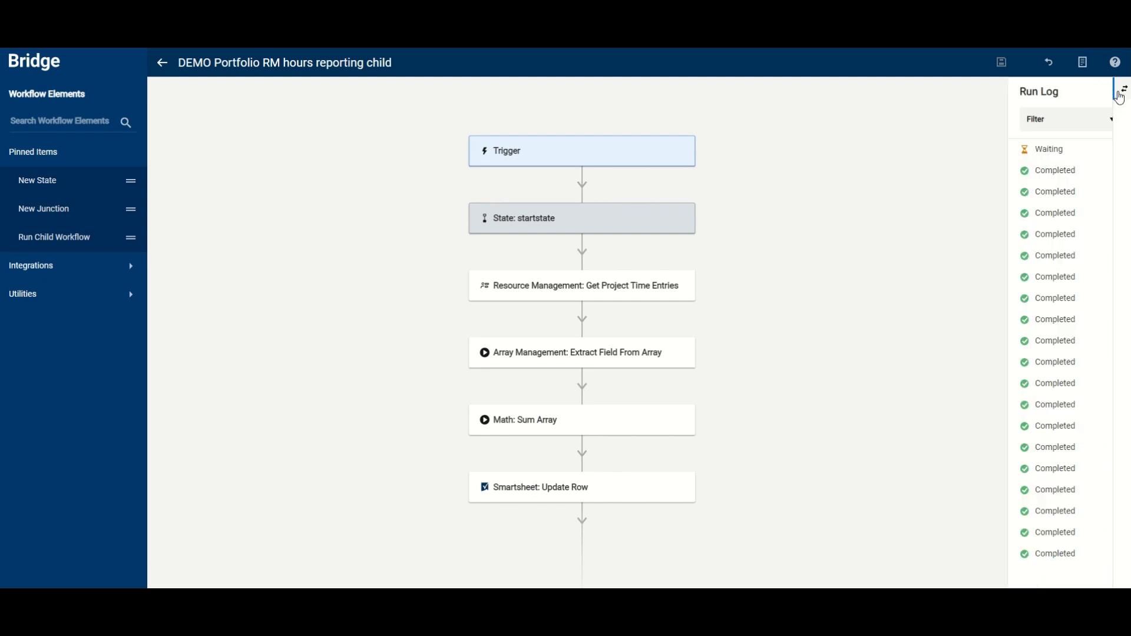
Step: Check the latest child runs, then select the RM Hours Booked column showing 235.1 and 10
{"action": "left_click", "coordinate": [1125, 92]}
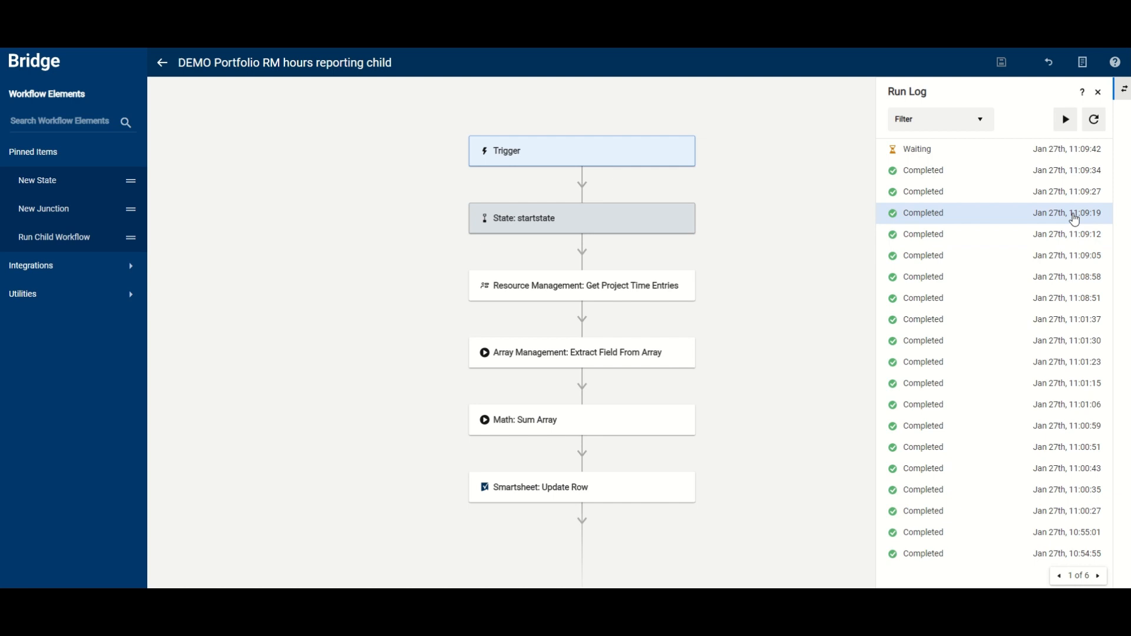
{"action": "left_click", "coordinate": [1095, 119]}
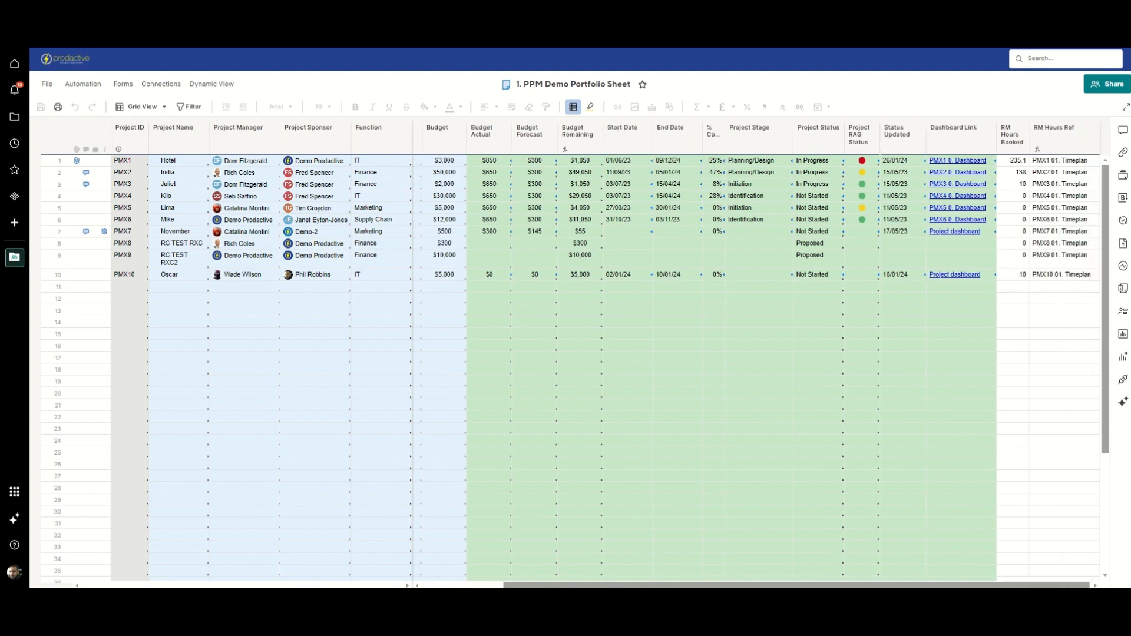
{"action": "left_click", "coordinate": [1011, 136]}
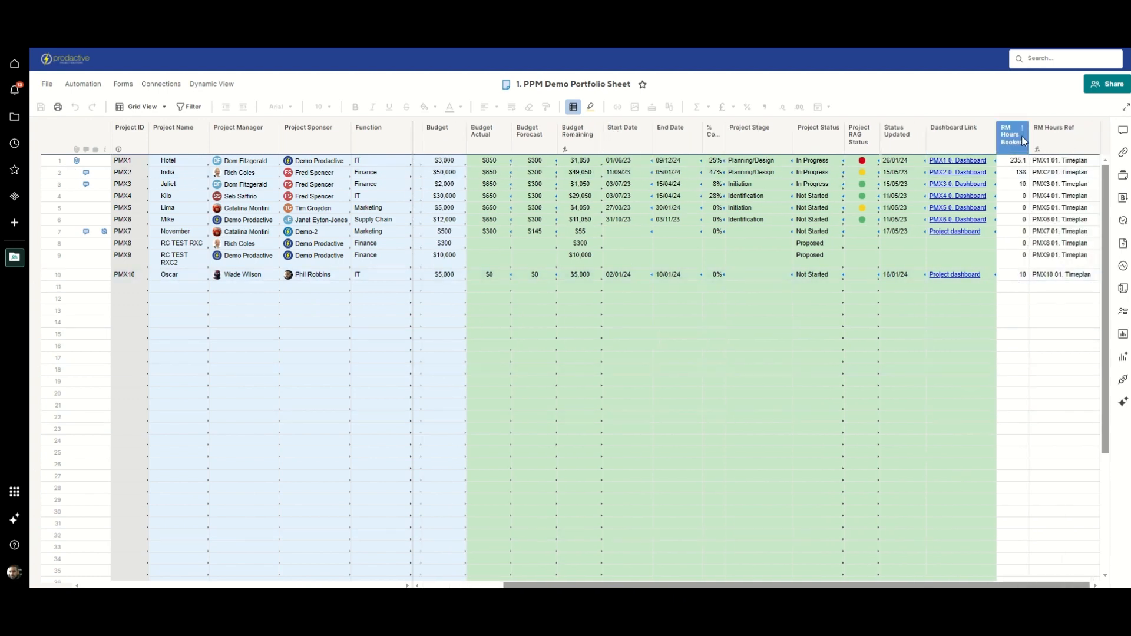